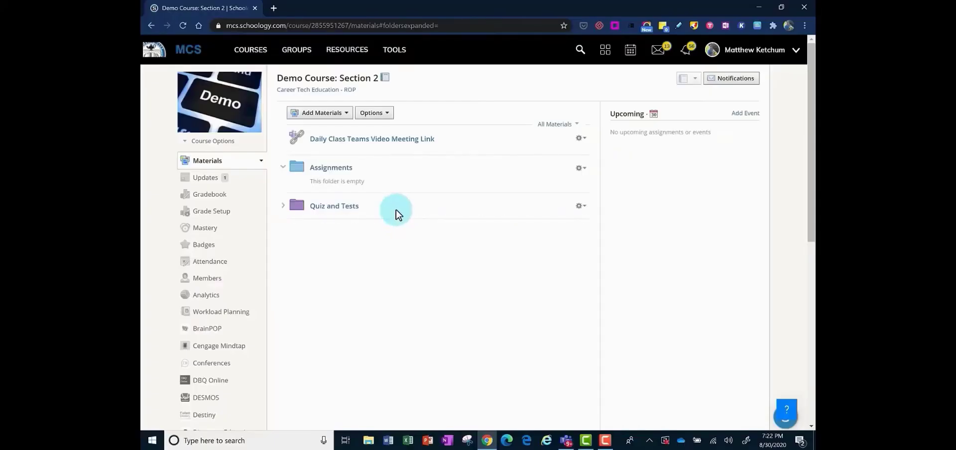
mouse_move(355, 140)
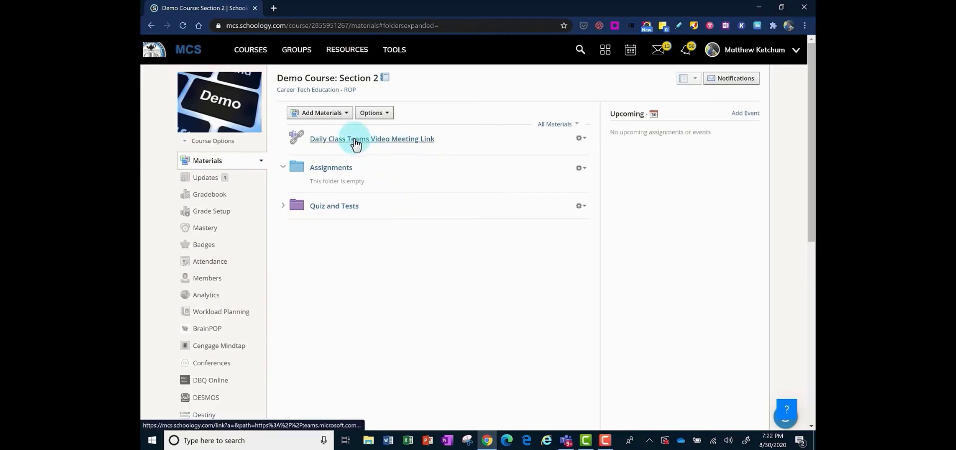
mouse_move(466, 140)
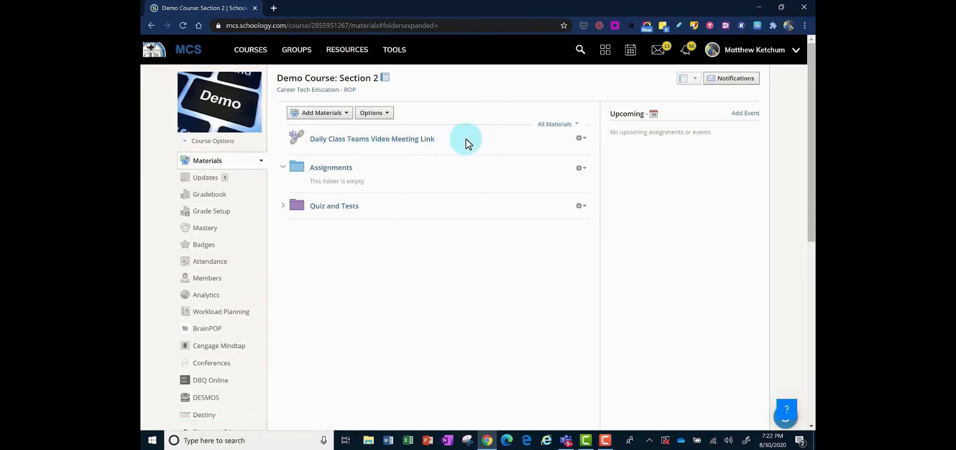
mouse_move(372, 140)
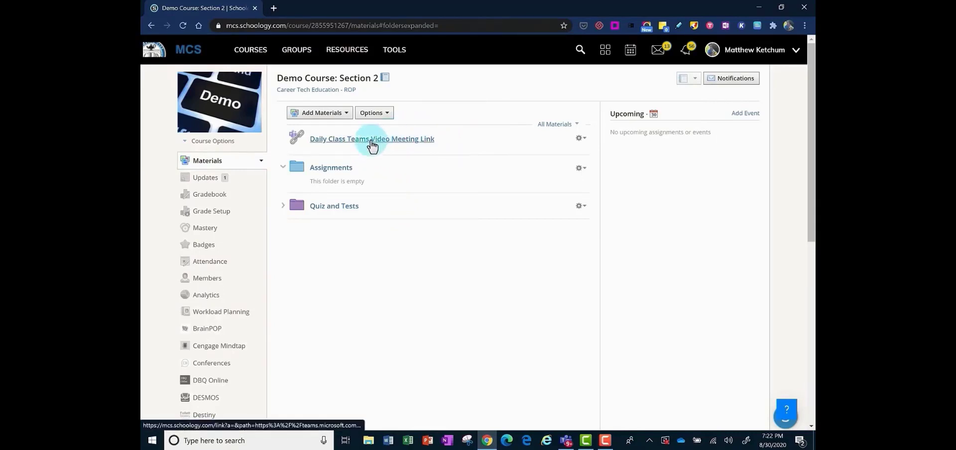
mouse_move(372, 141)
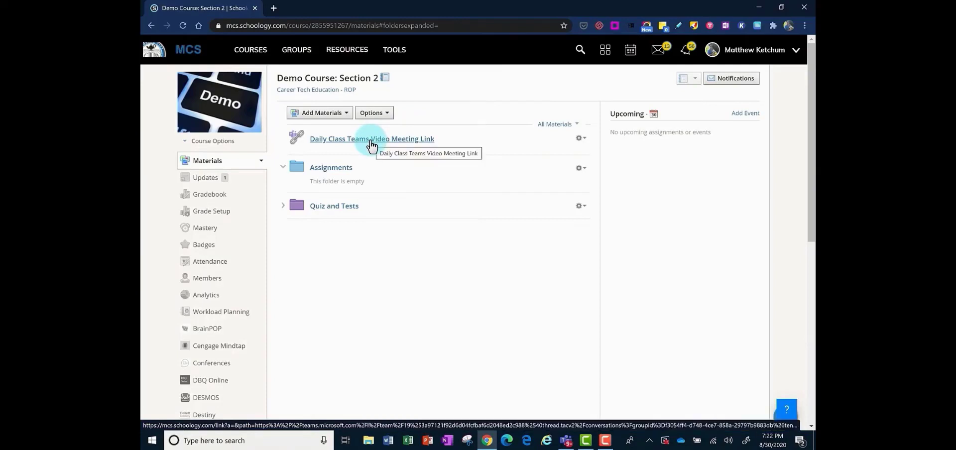
Step: Follow the Daily Class Teams Video Meeting Link from the Schoology course materials
left_click(371, 138)
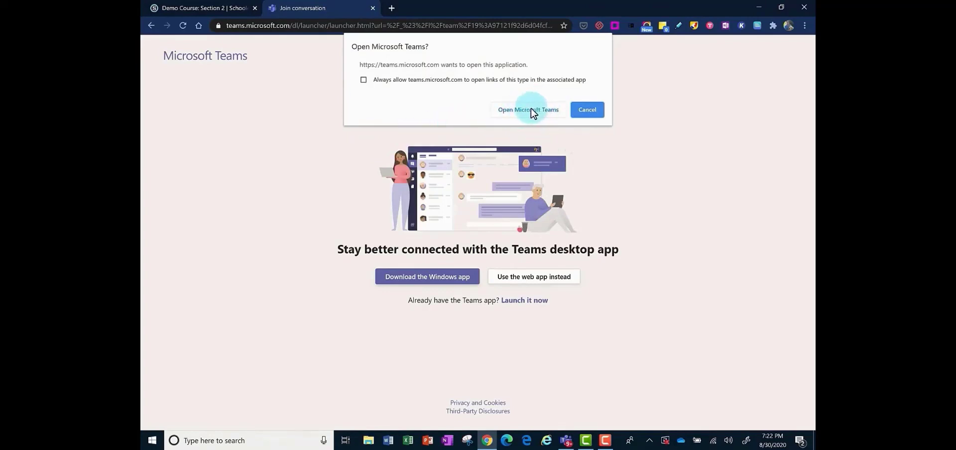
mouse_move(655, 259)
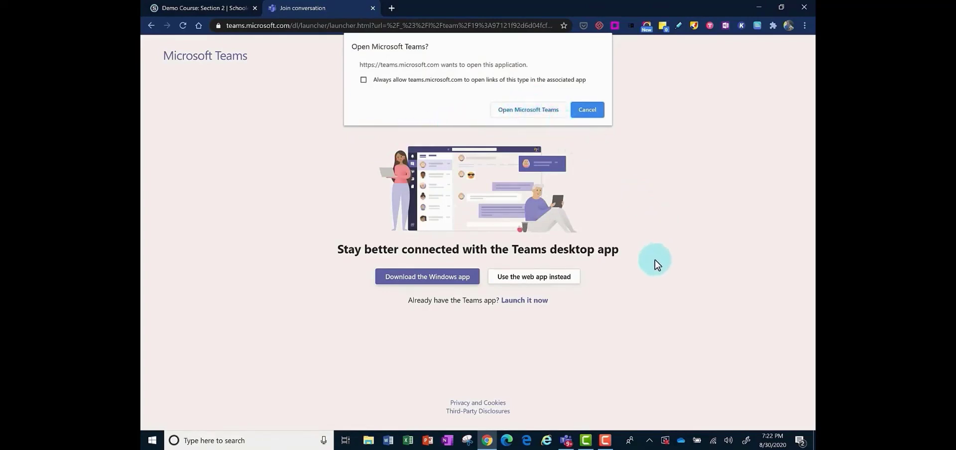
mouse_move(534, 275)
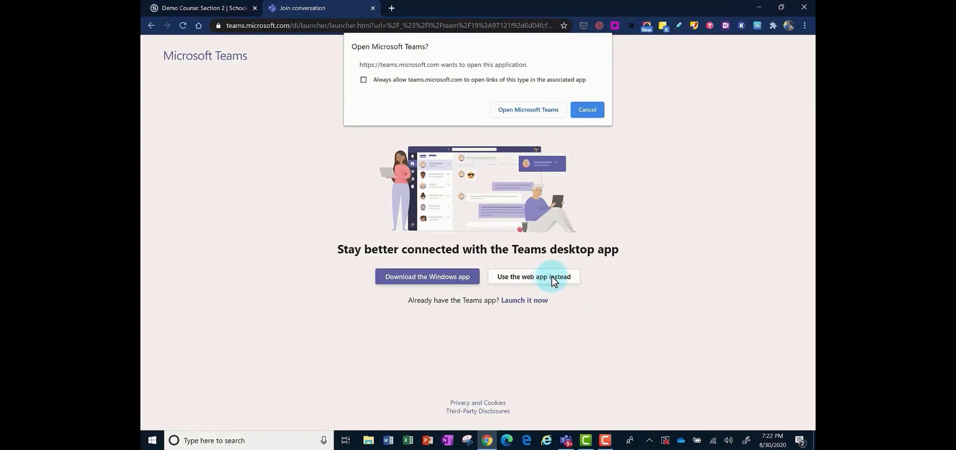
mouse_move(528, 109)
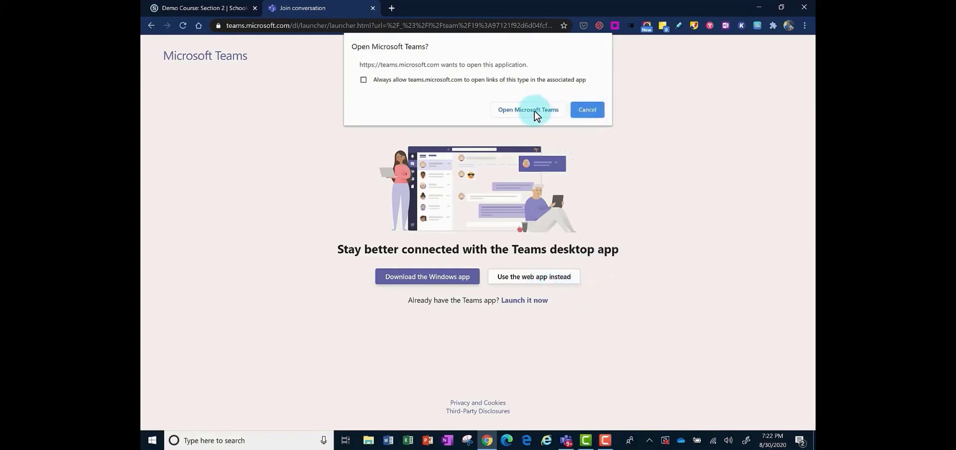
Step: Accept the browser prompt so the Teams desktop app launches
left_click(528, 109)
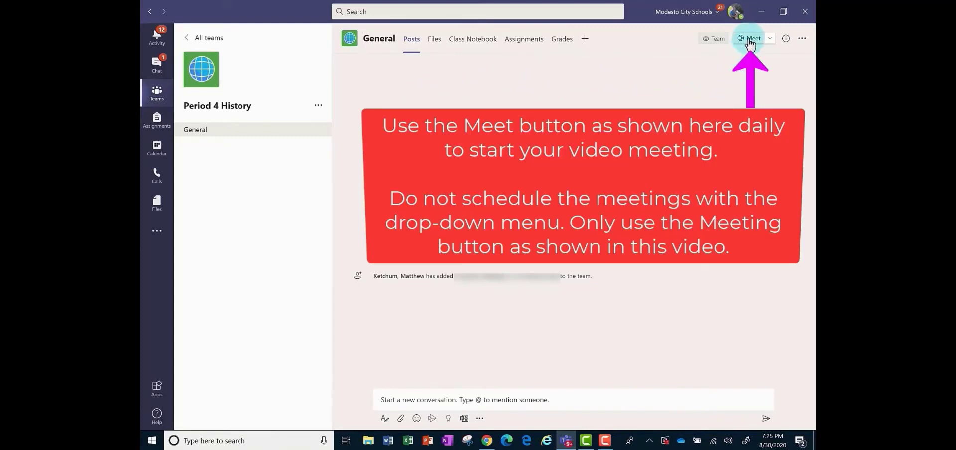
mouse_move(753, 39)
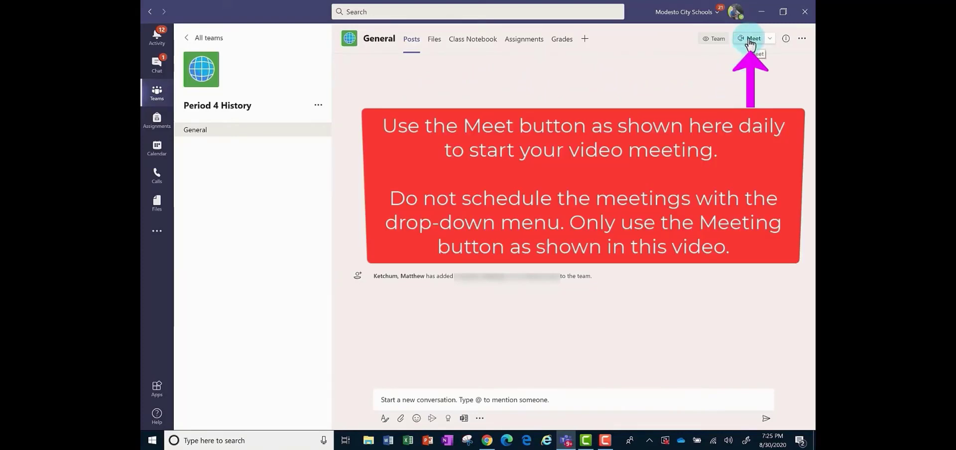
mouse_move(631, 397)
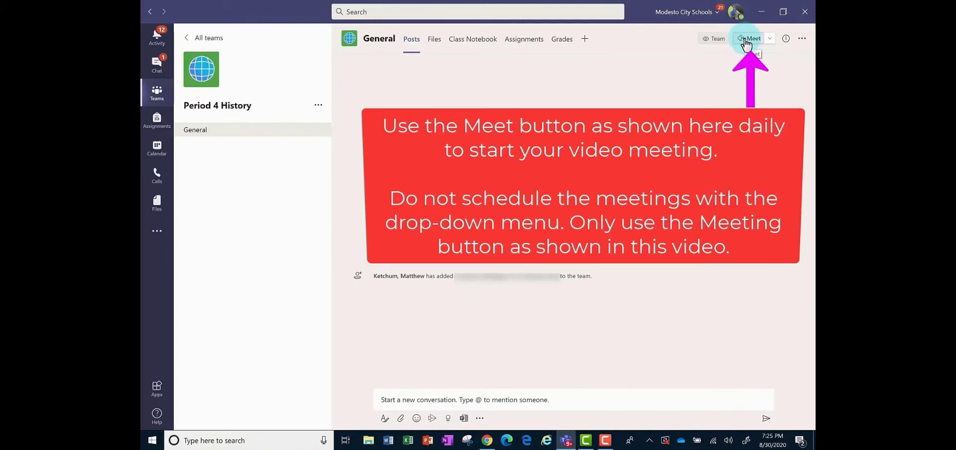
Step: Start an instant meeting from the Period 4 History General channel's Meet button
left_click(749, 39)
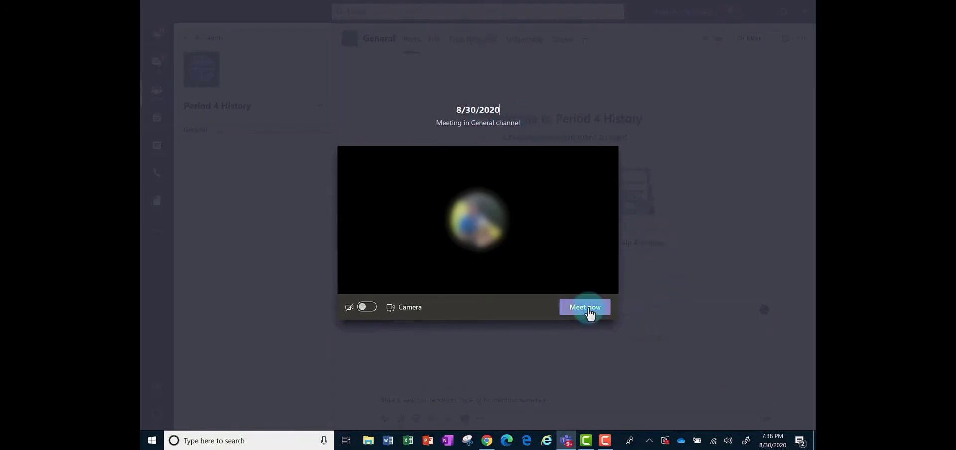
Step: Join the General channel meeting now as its only participant
left_click(584, 307)
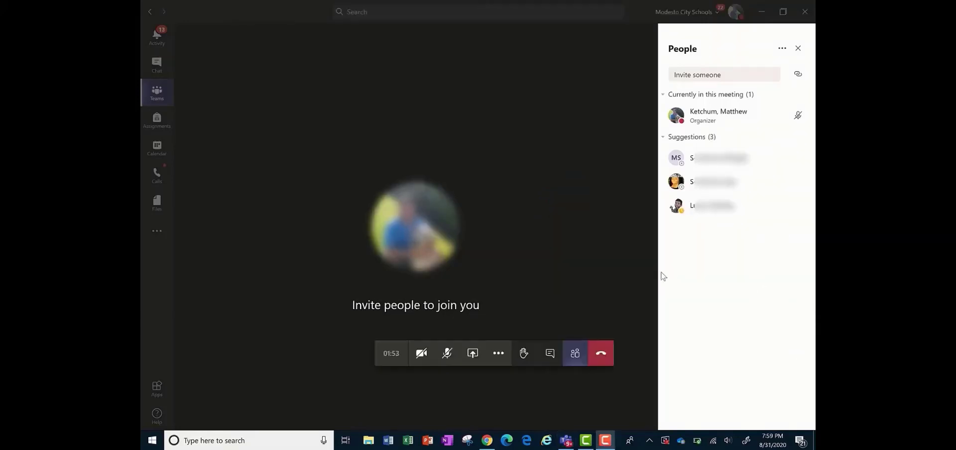
mouse_move(610, 251)
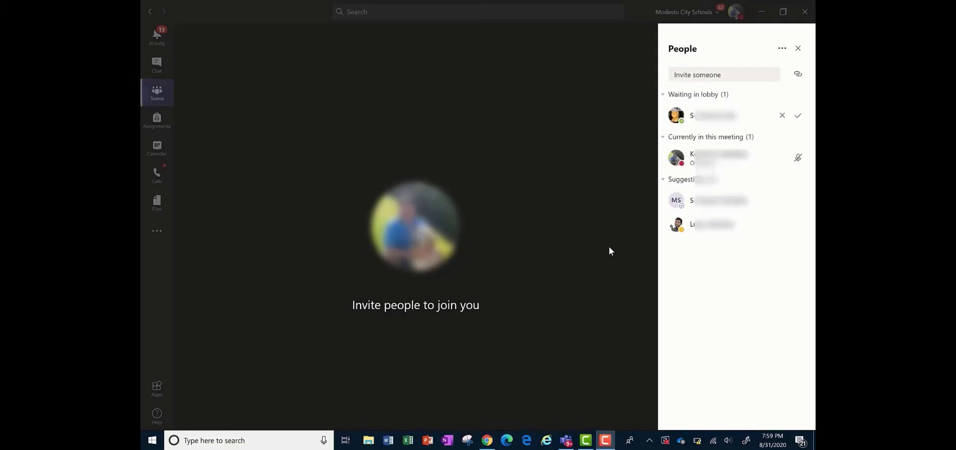
mouse_move(652, 199)
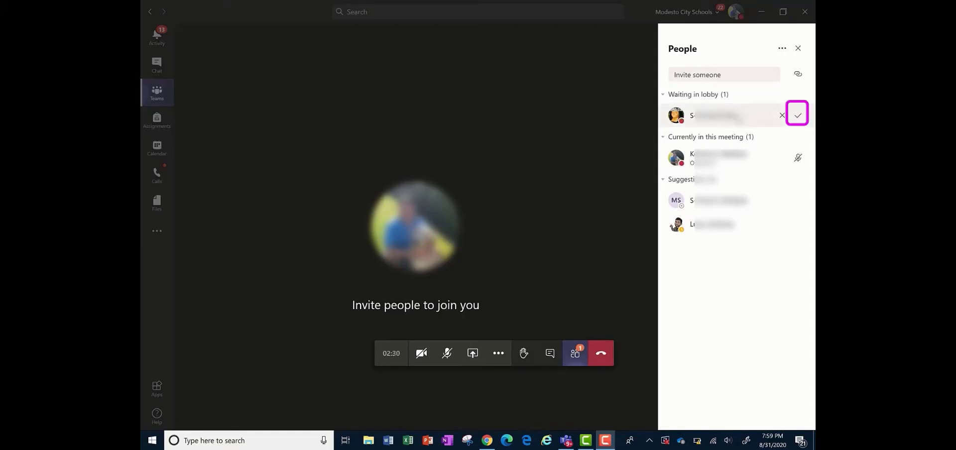
mouse_move(797, 114)
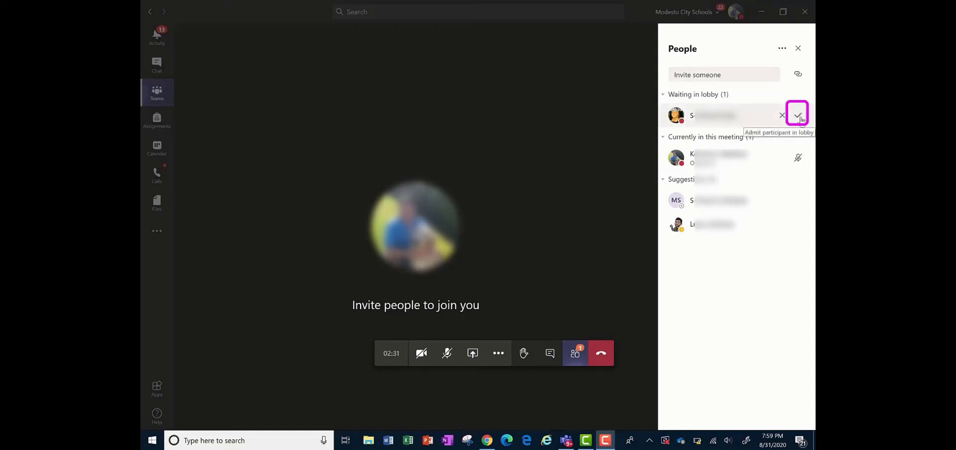
Step: Admit the waiting student from the lobby and view the attendee's options
left_click(796, 115)
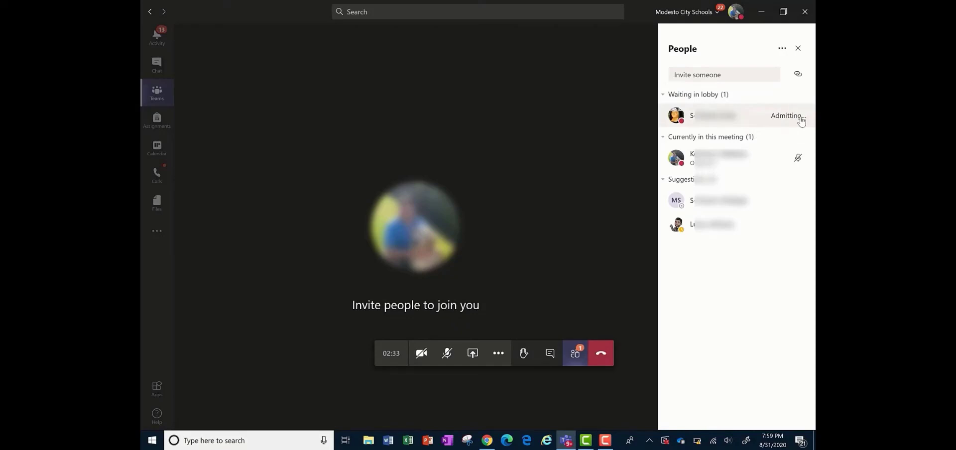
left_click(786, 115)
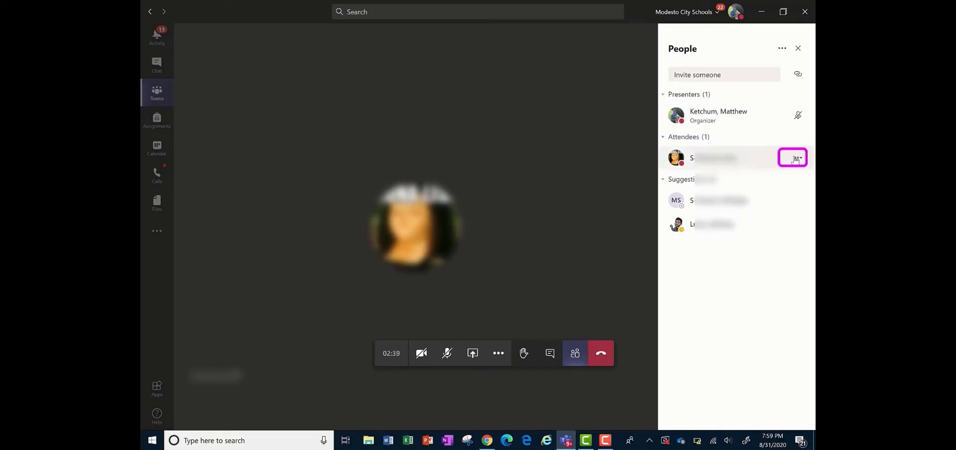
left_click(796, 157)
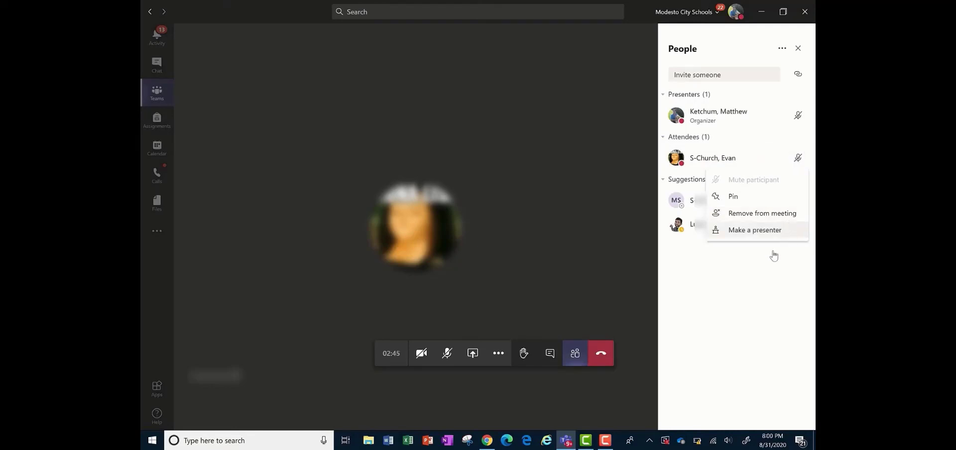
left_click(618, 256)
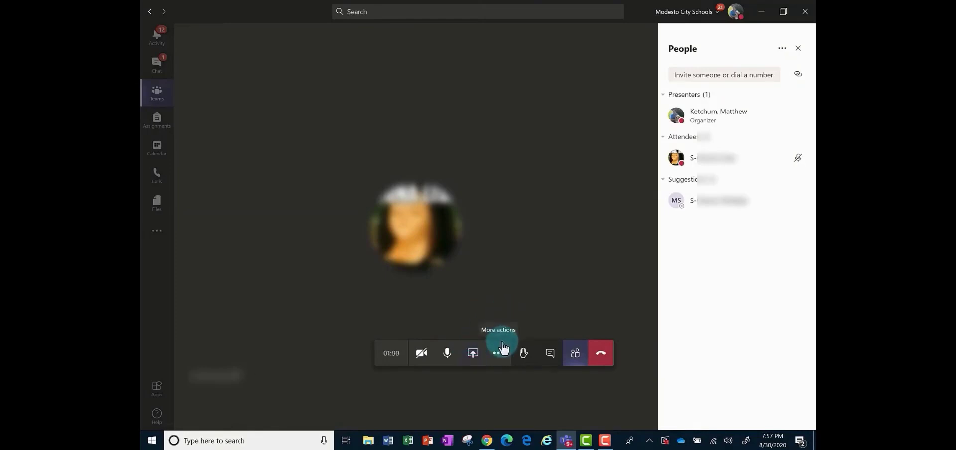
left_click(498, 353)
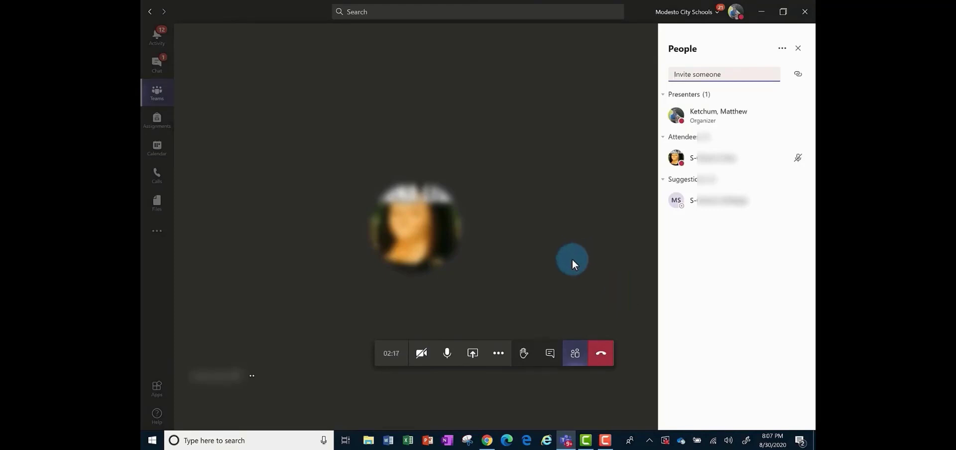
left_click(549, 353)
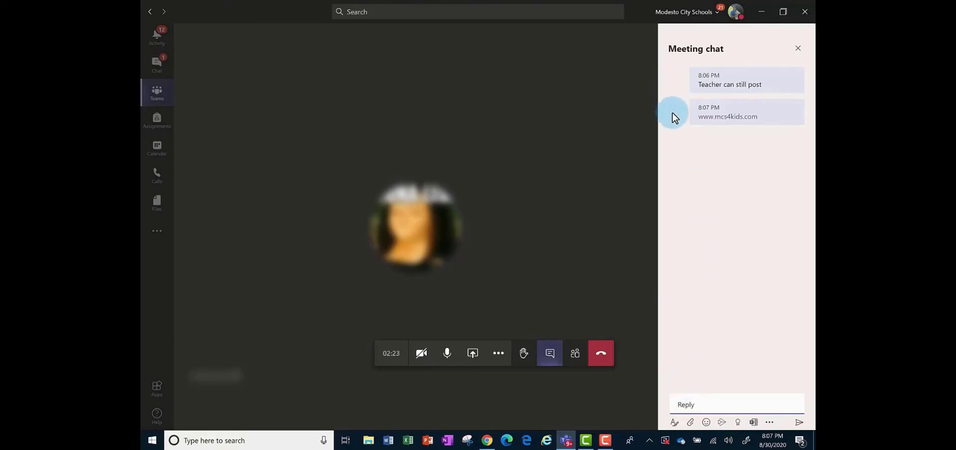
mouse_move(751, 261)
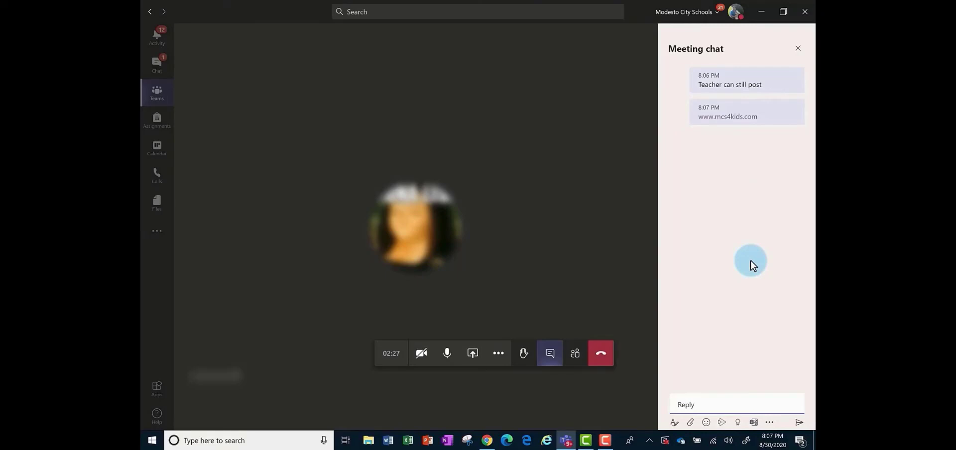
mouse_move(747, 281)
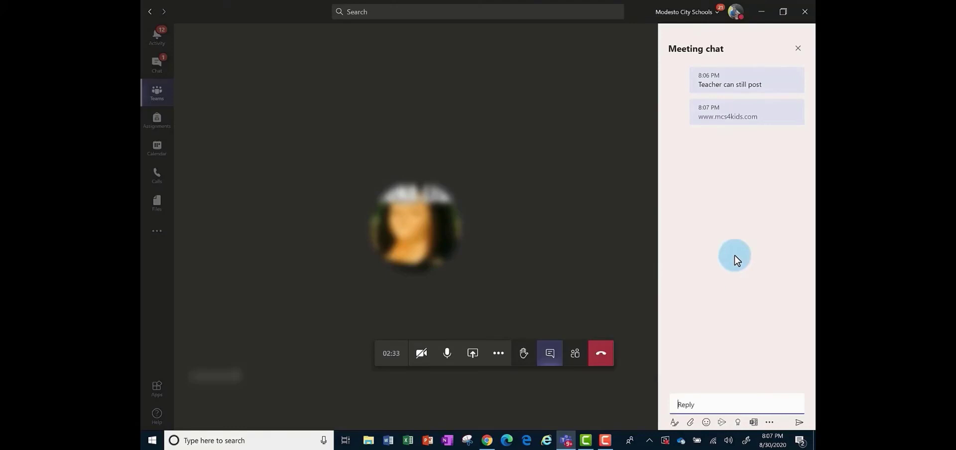
mouse_move(730, 148)
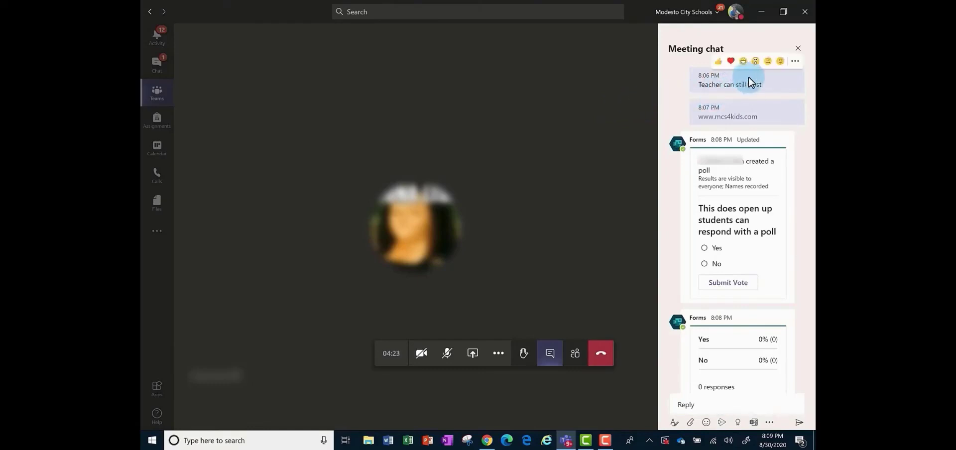
mouse_move(794, 61)
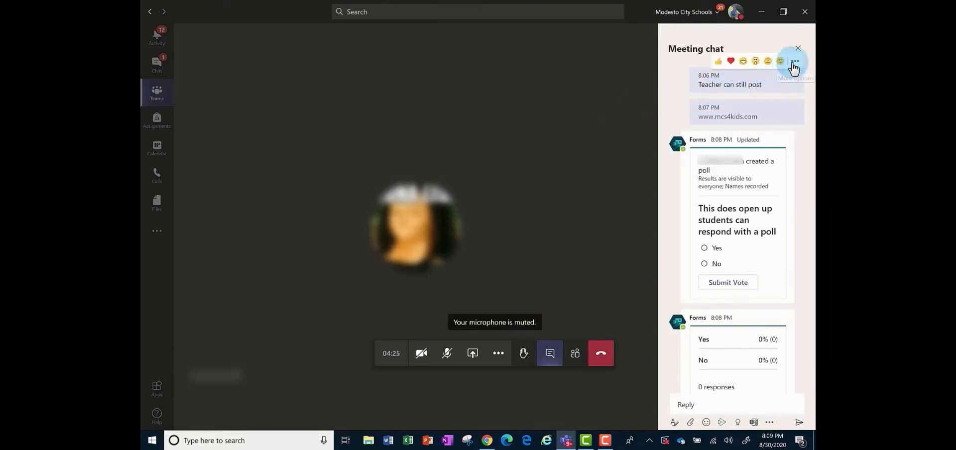
left_click(794, 61)
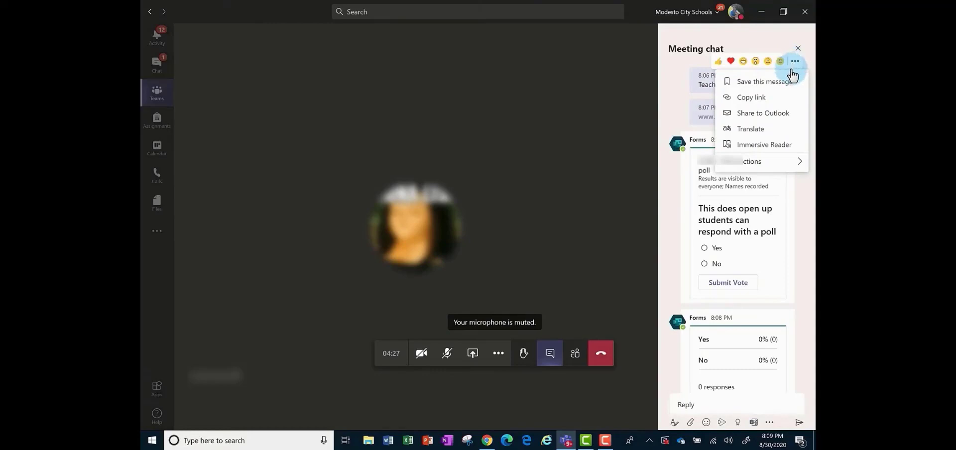
mouse_move(789, 159)
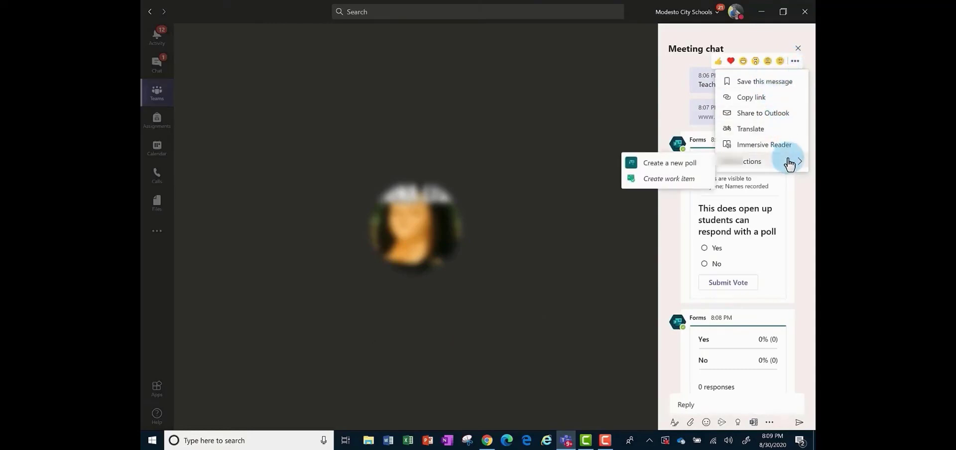
left_click(625, 138)
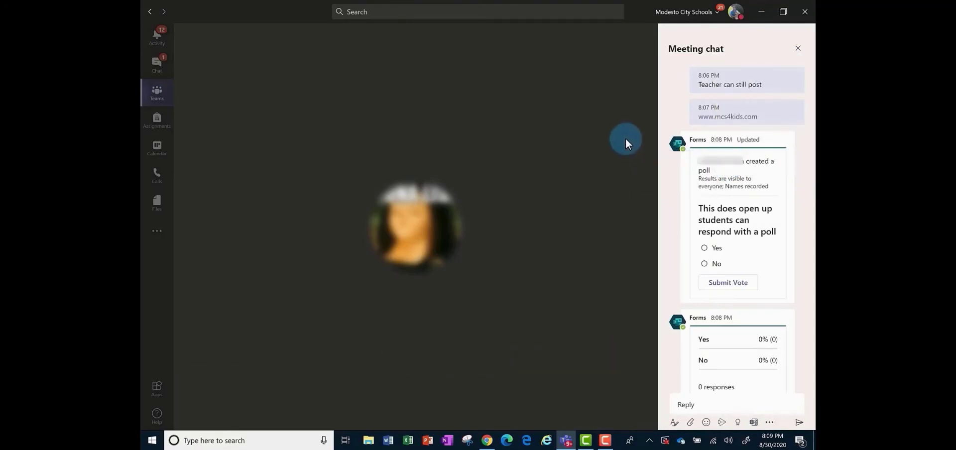
Step: Show the People panel listing the lobby guest, organizer and attendee
left_click(573, 353)
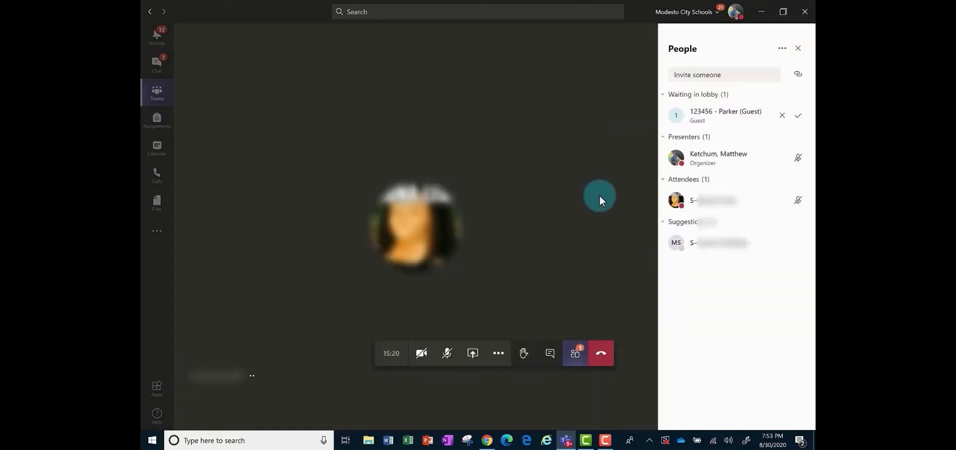
mouse_move(604, 134)
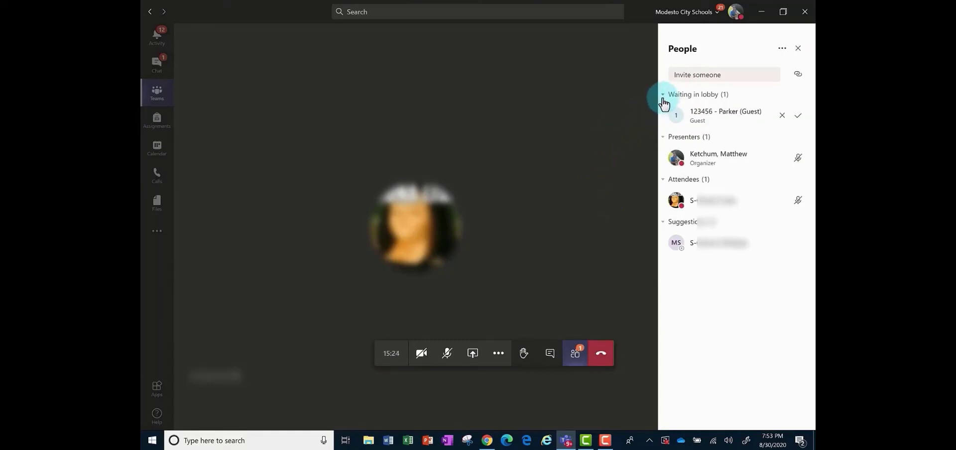
mouse_move(636, 105)
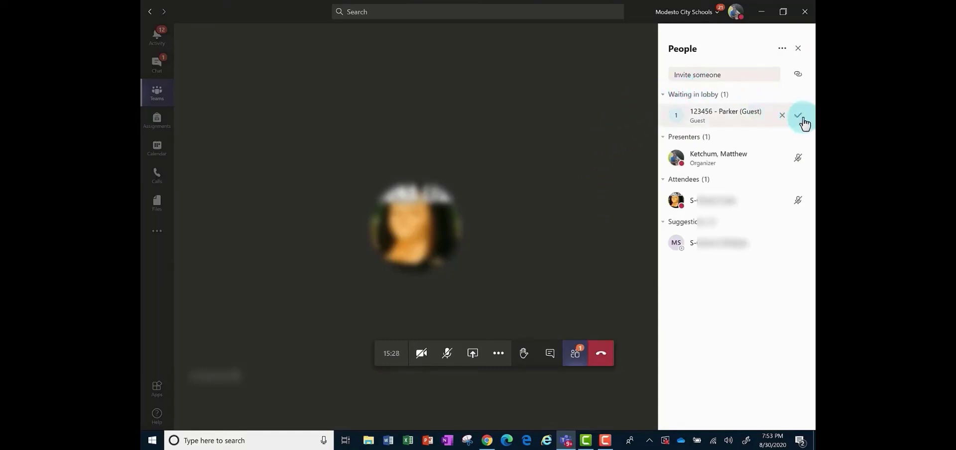
mouse_move(799, 115)
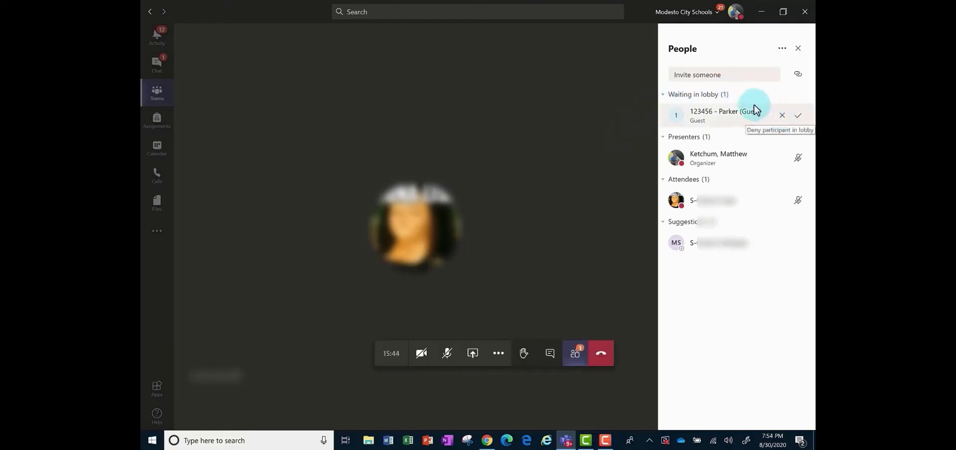
mouse_move(628, 116)
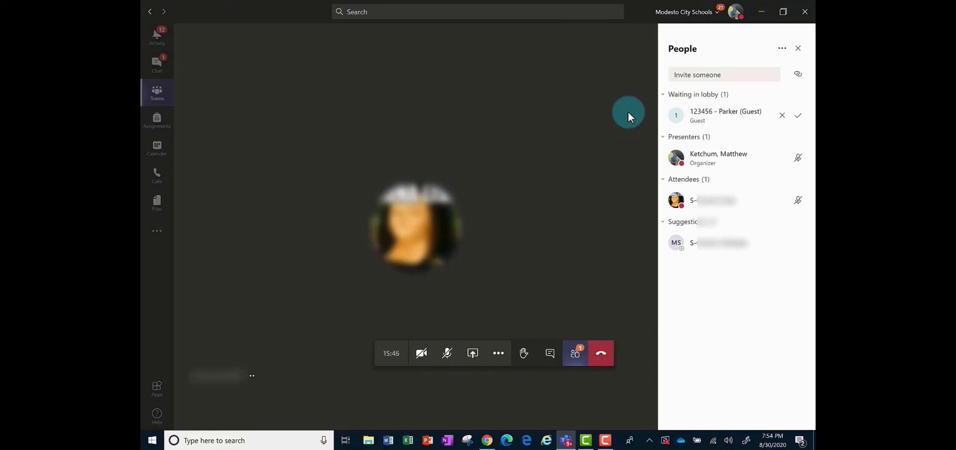
mouse_move(561, 172)
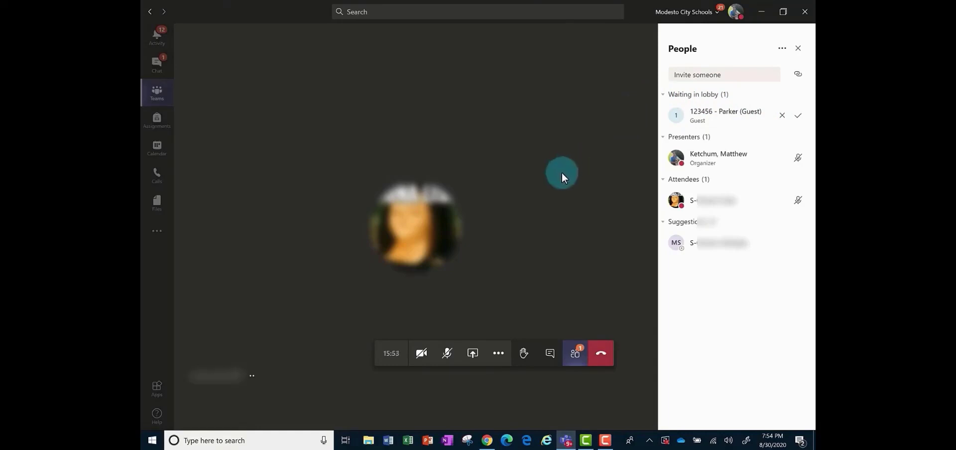
mouse_move(572, 353)
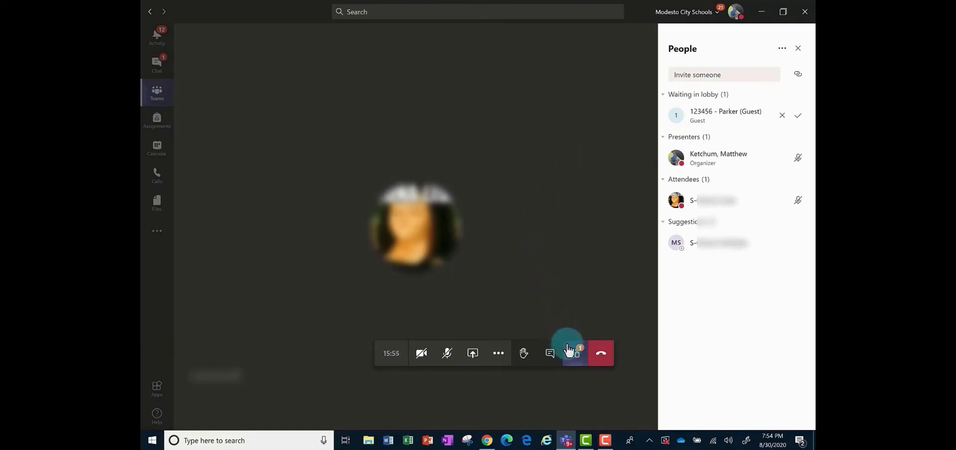
mouse_move(574, 353)
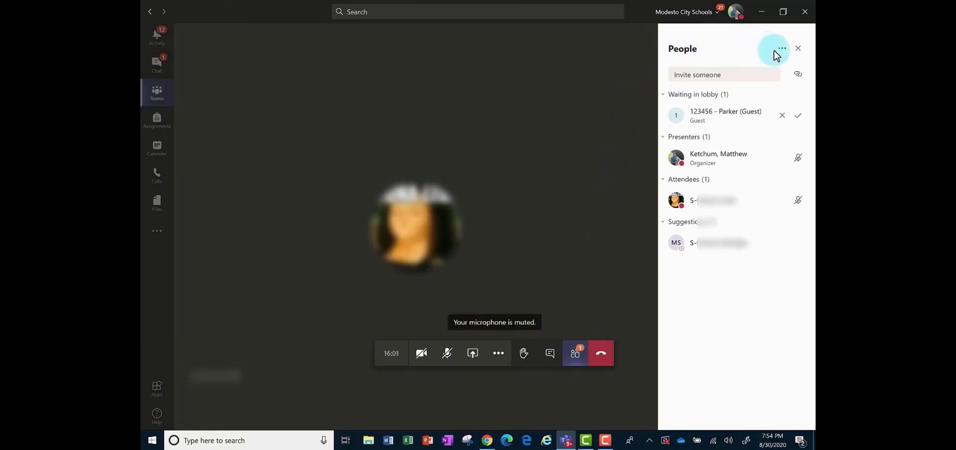
Step: Reveal the participant options for Manage permissions and Download attendance list
left_click(783, 48)
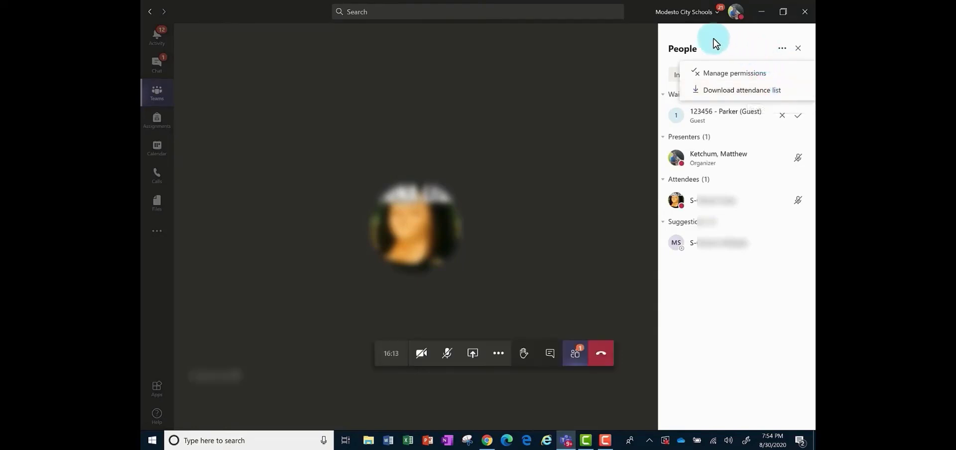
mouse_move(622, 46)
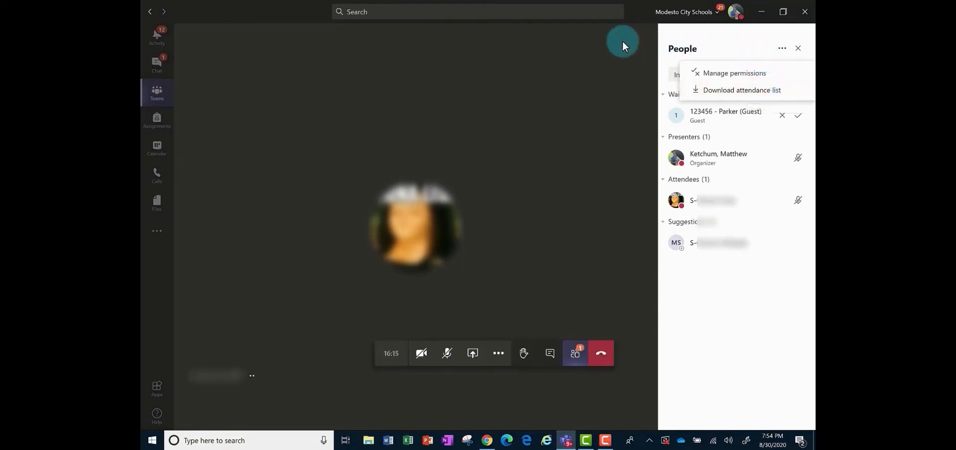
mouse_move(560, 131)
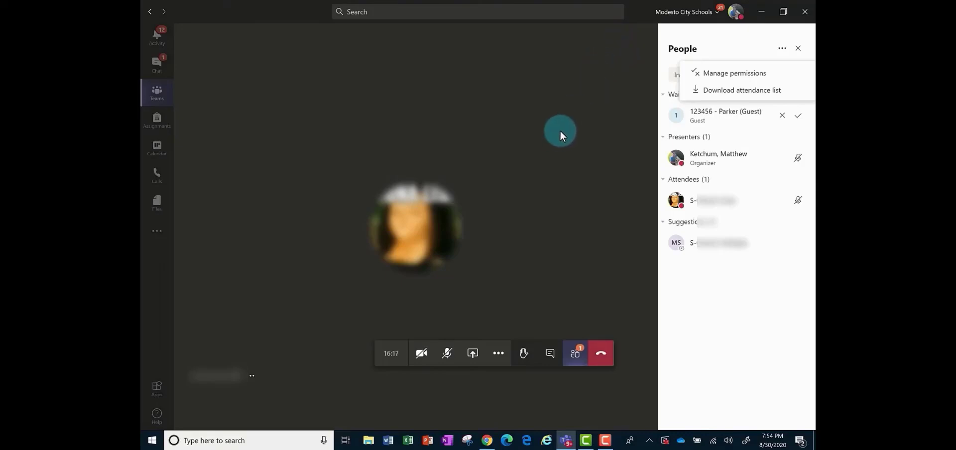
mouse_move(511, 256)
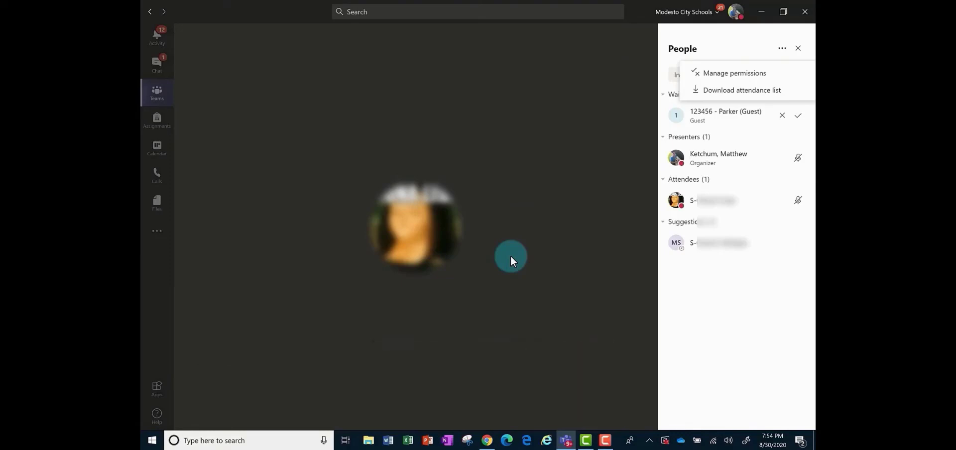
mouse_move(527, 325)
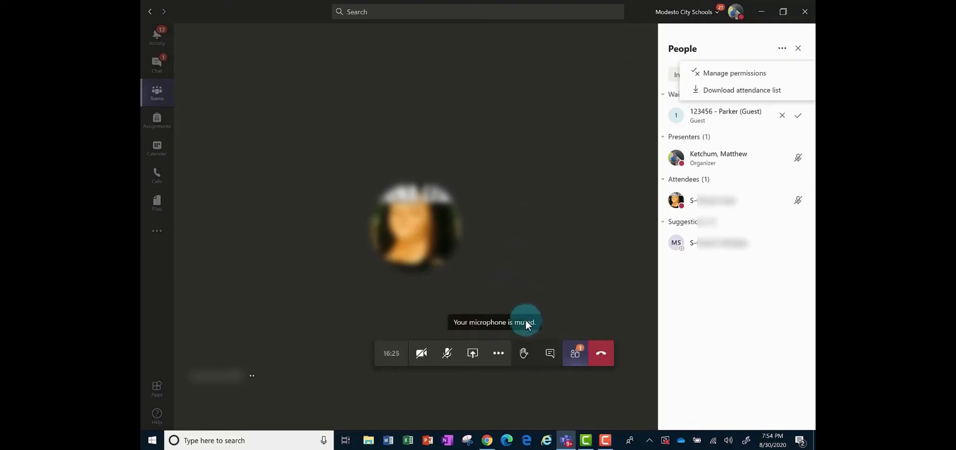
Step: Dismiss the participant options menu, returning to the People panel
left_click(498, 354)
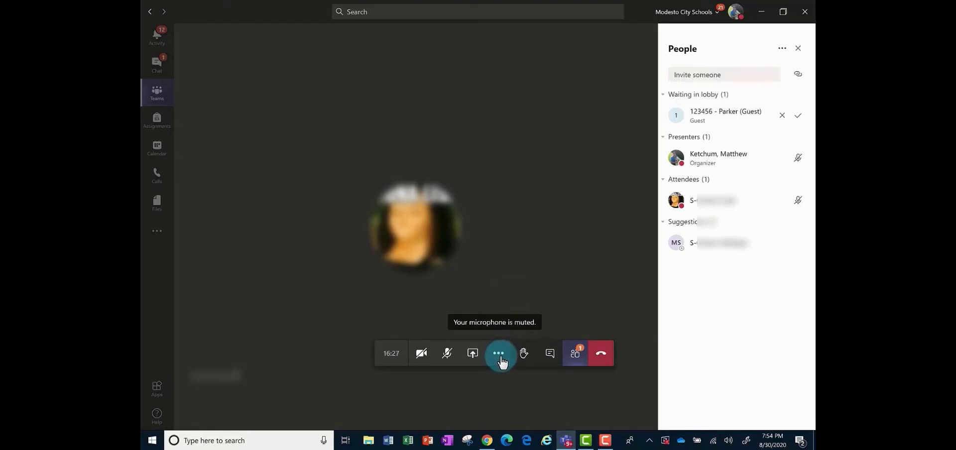
left_click(498, 354)
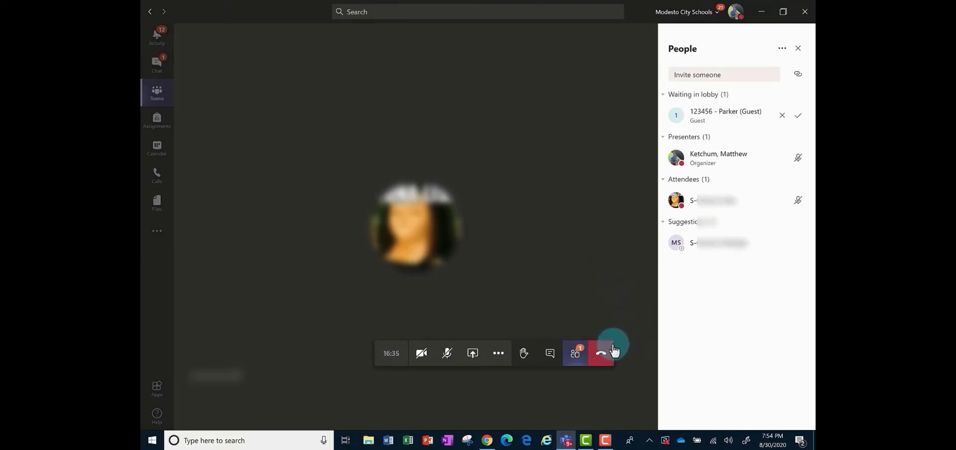
mouse_move(598, 357)
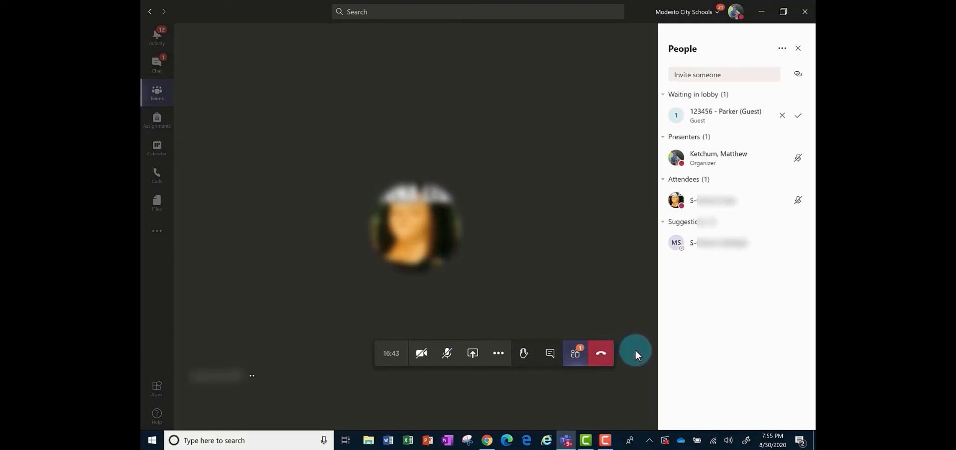
mouse_move(588, 388)
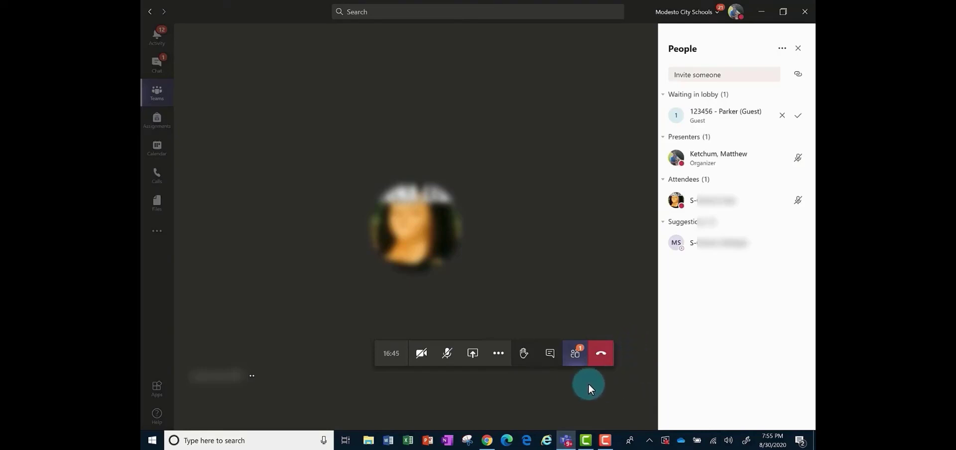
mouse_move(625, 378)
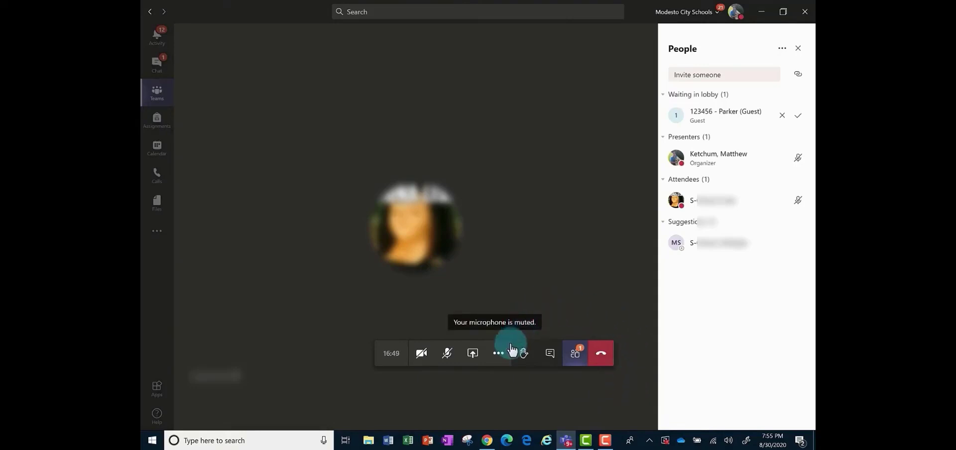
Step: Show the additional meeting actions while keeping the microphone muted
left_click(498, 354)
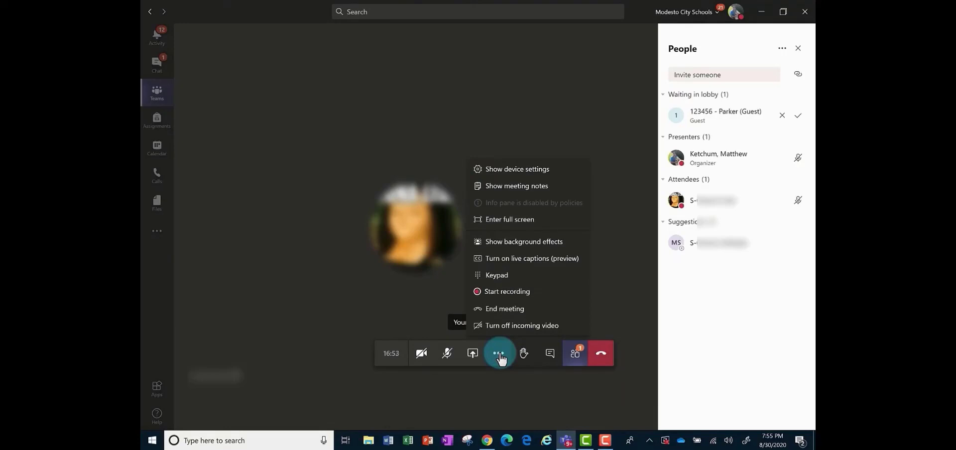
mouse_move(505, 309)
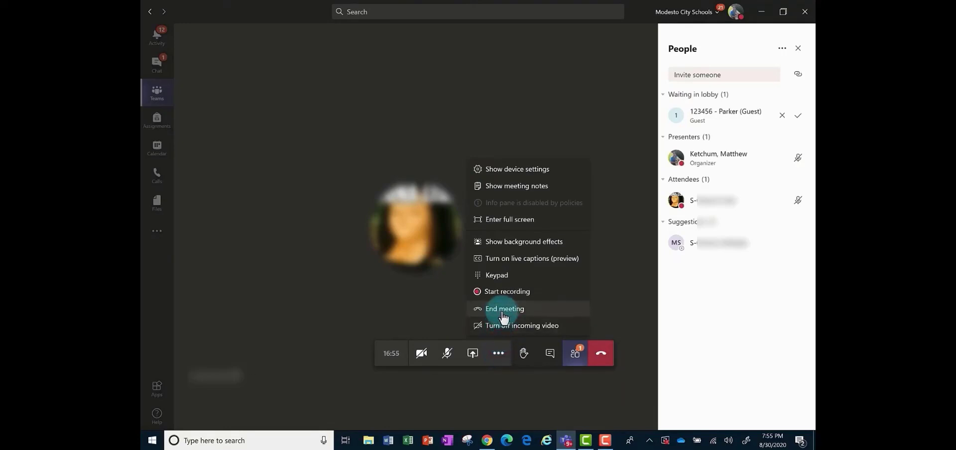
mouse_move(628, 374)
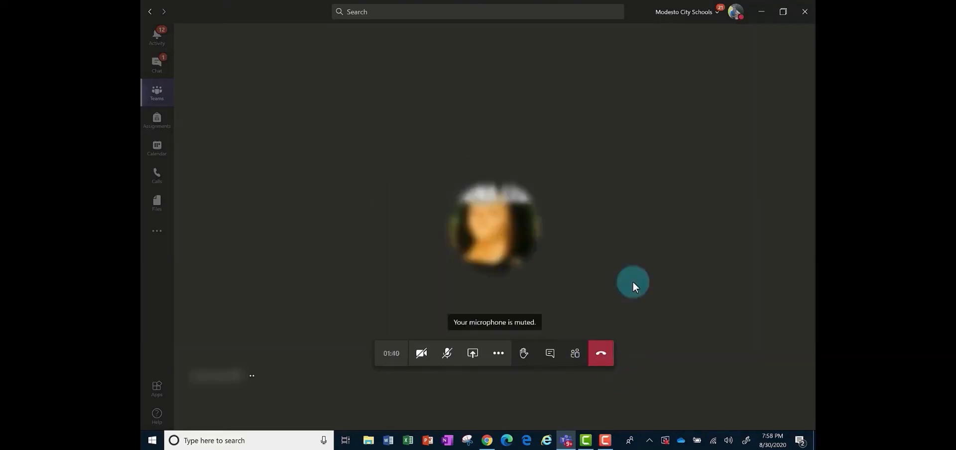
mouse_move(600, 354)
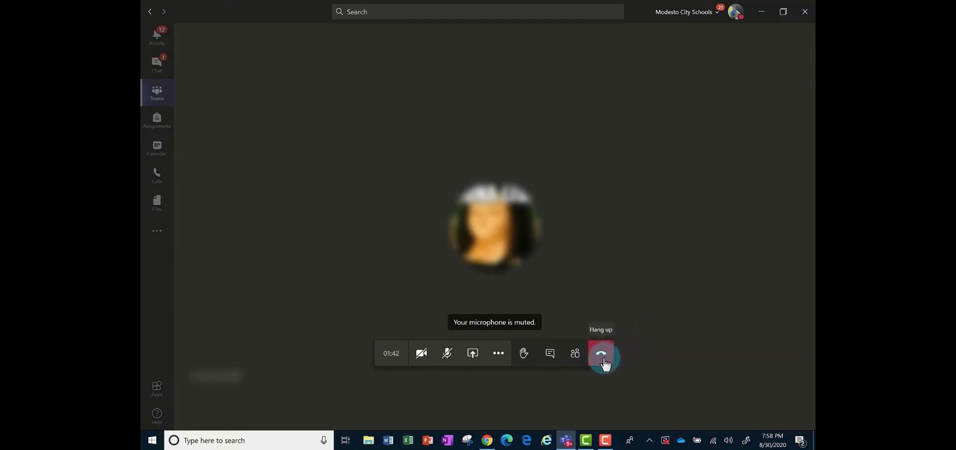
Step: Hang up the meeting and dismiss the call-quality survey without rating
left_click(601, 355)
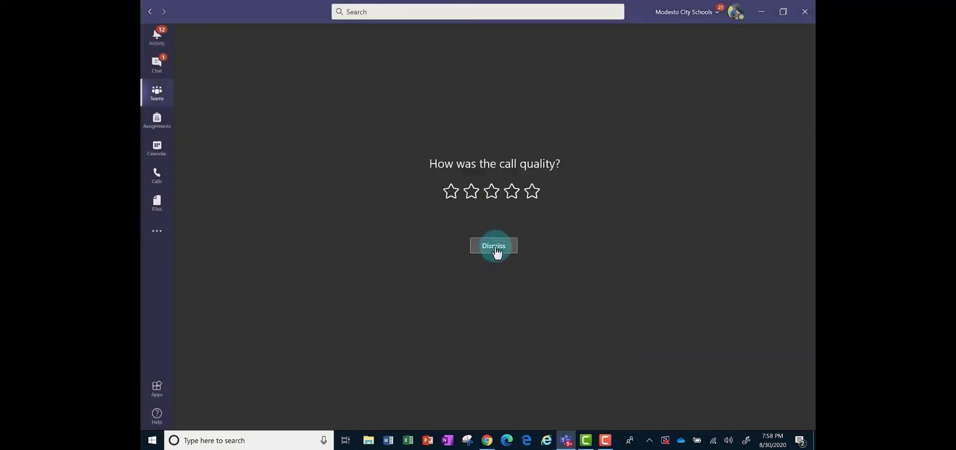
left_click(492, 246)
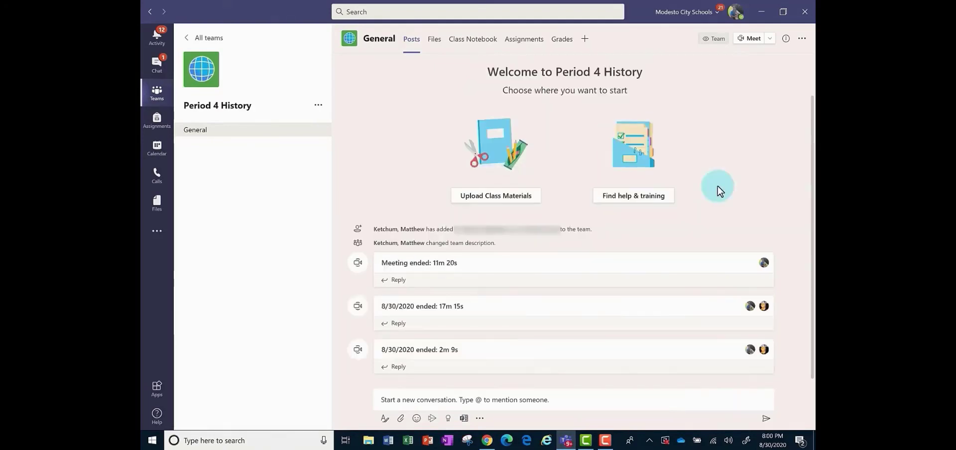
mouse_move(670, 262)
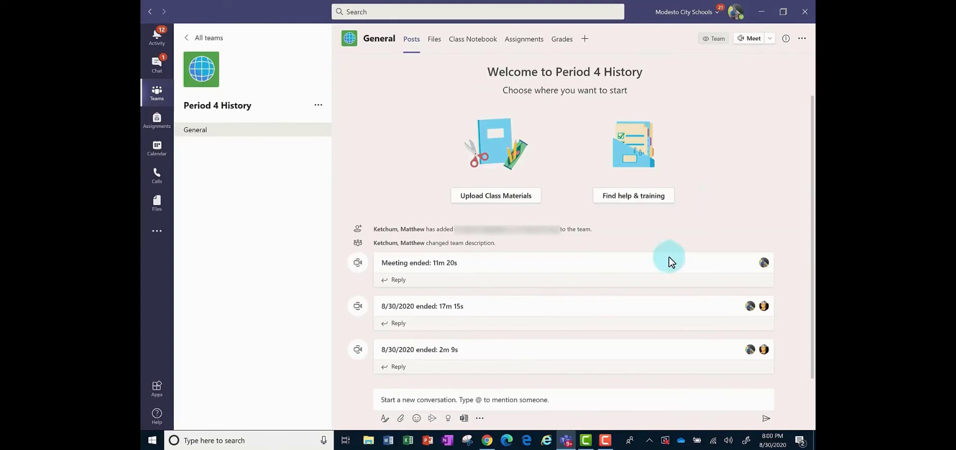
mouse_move(577, 388)
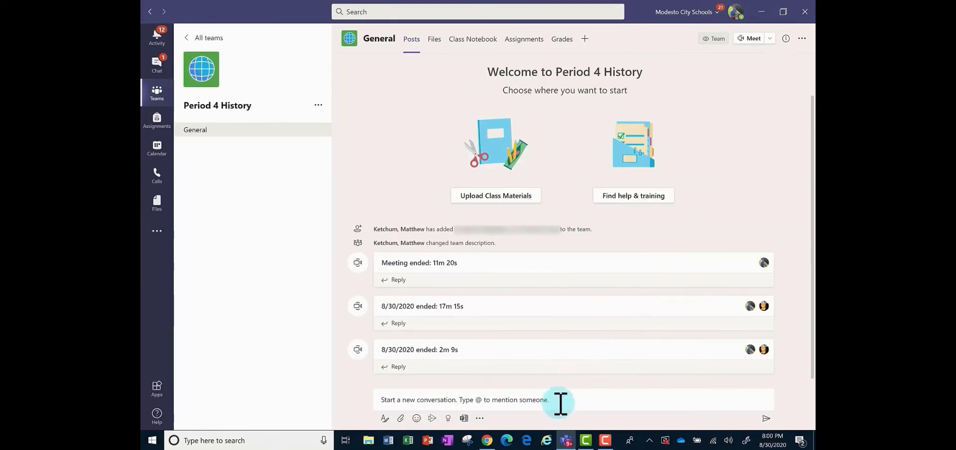
mouse_move(566, 386)
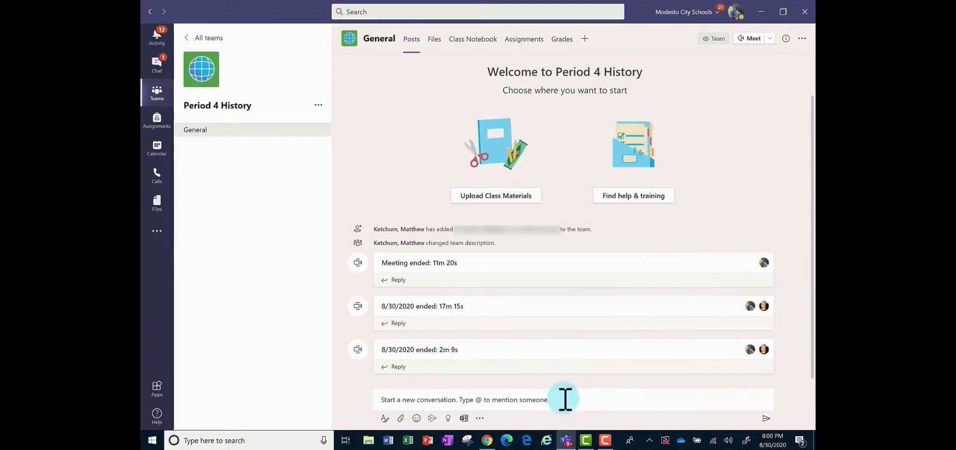
mouse_move(687, 272)
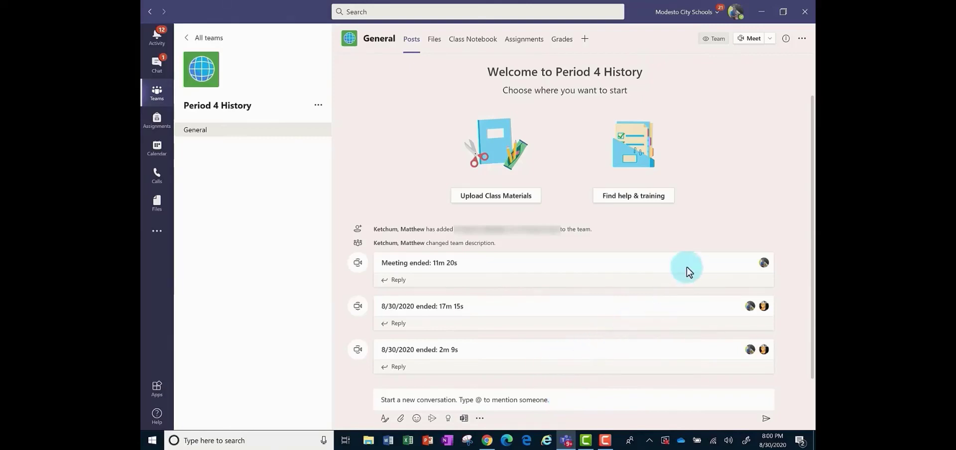
mouse_move(552, 72)
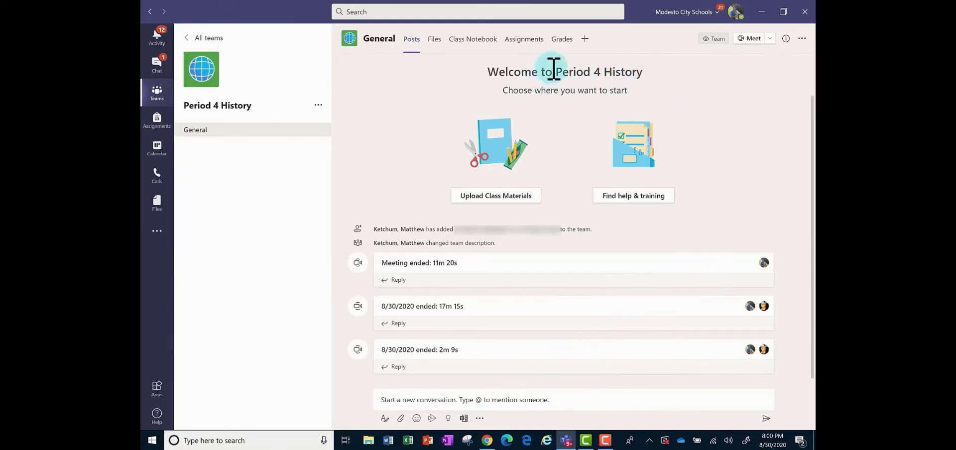
mouse_move(675, 97)
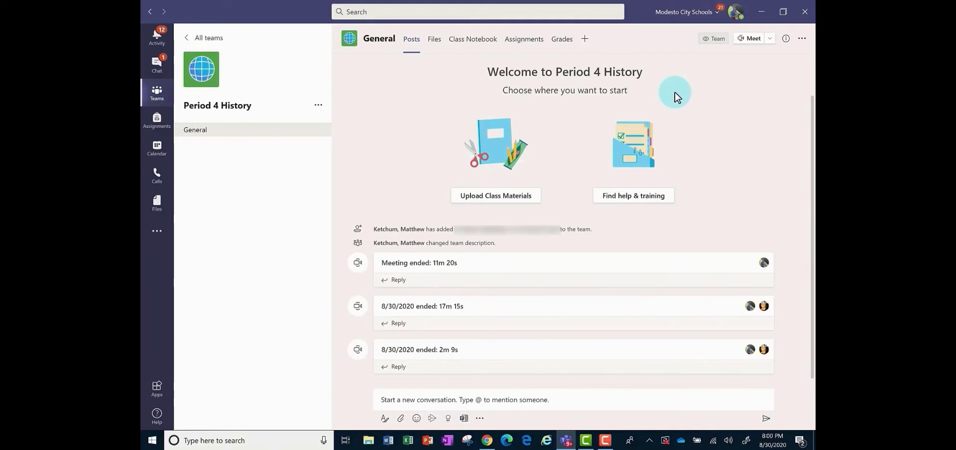
mouse_move(681, 100)
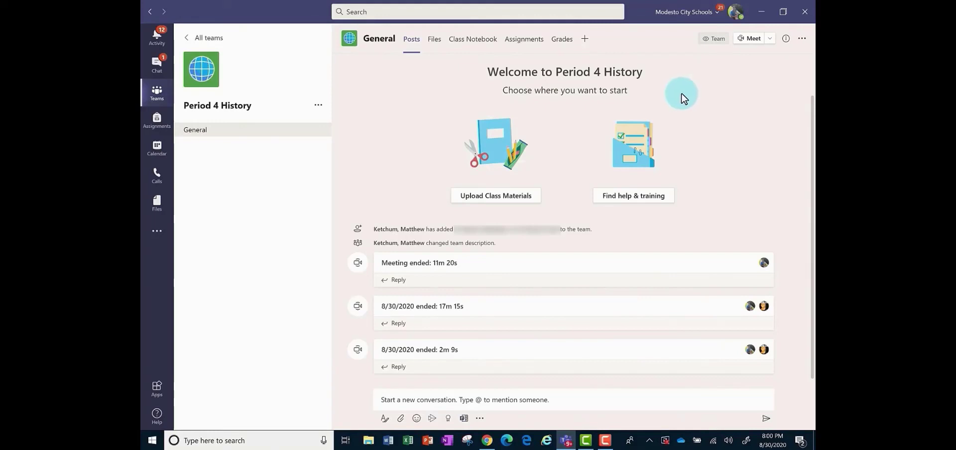
mouse_move(715, 84)
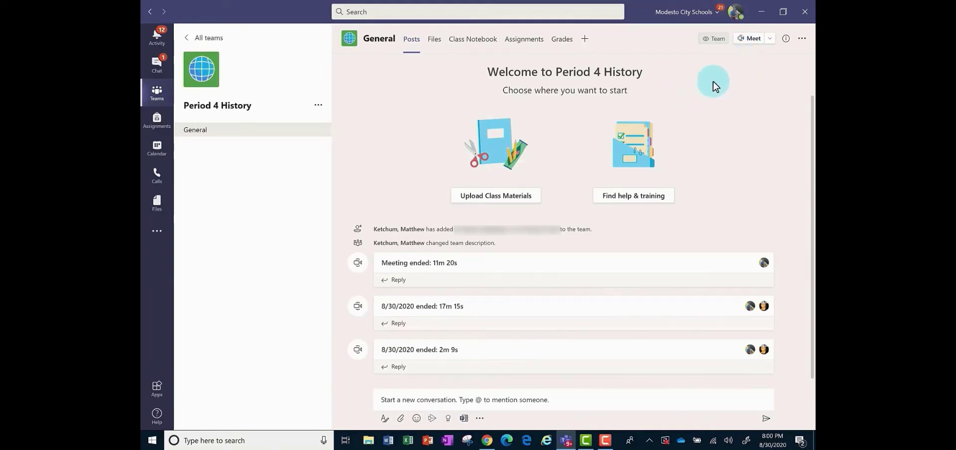
mouse_move(707, 81)
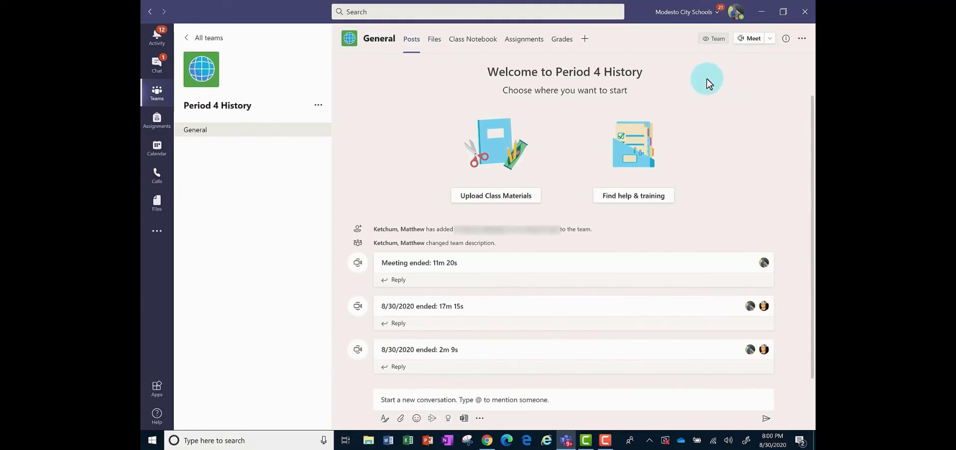
mouse_move(371, 110)
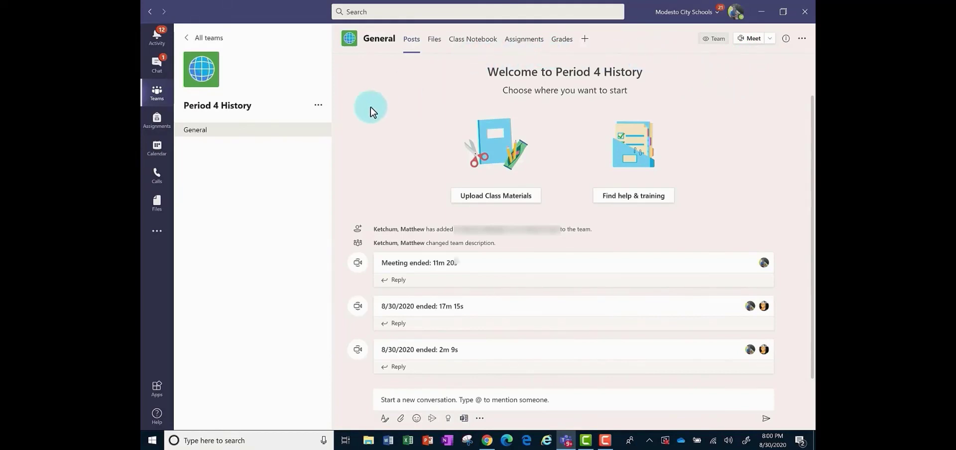
Step: Bring up the More options menu for the Period 4 History General channel
scroll("up", 3)
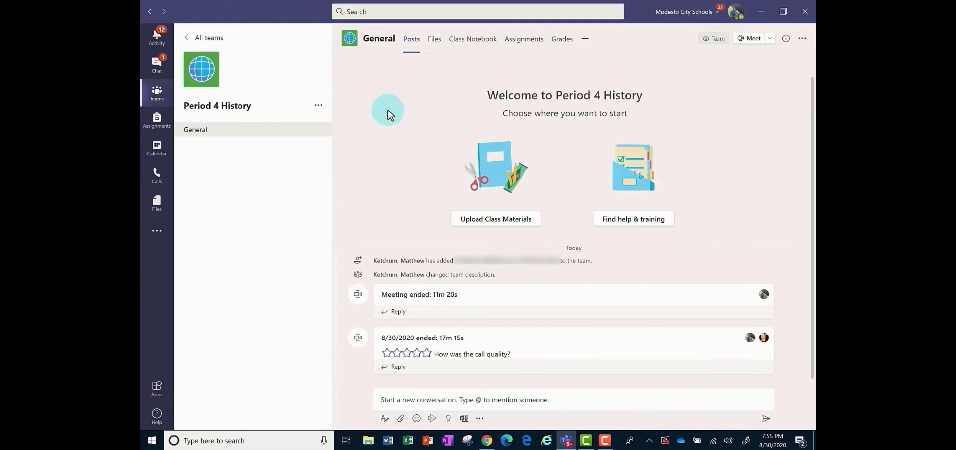
mouse_move(738, 75)
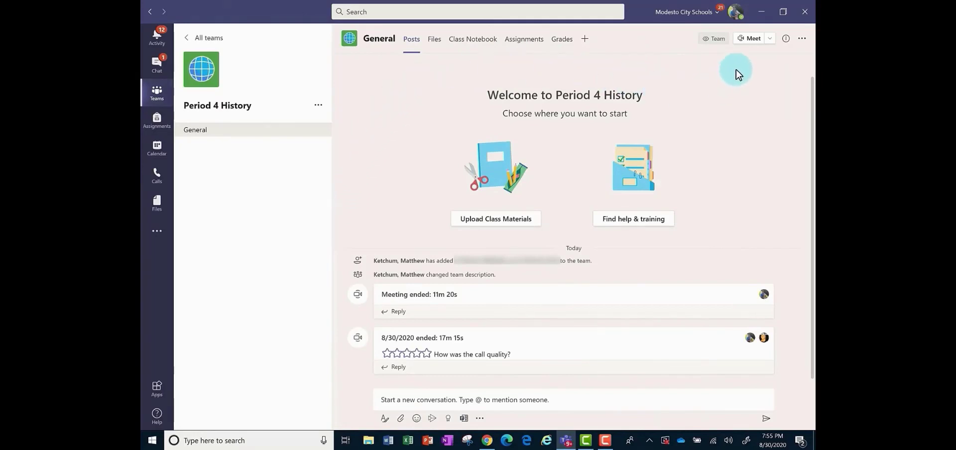
mouse_move(747, 98)
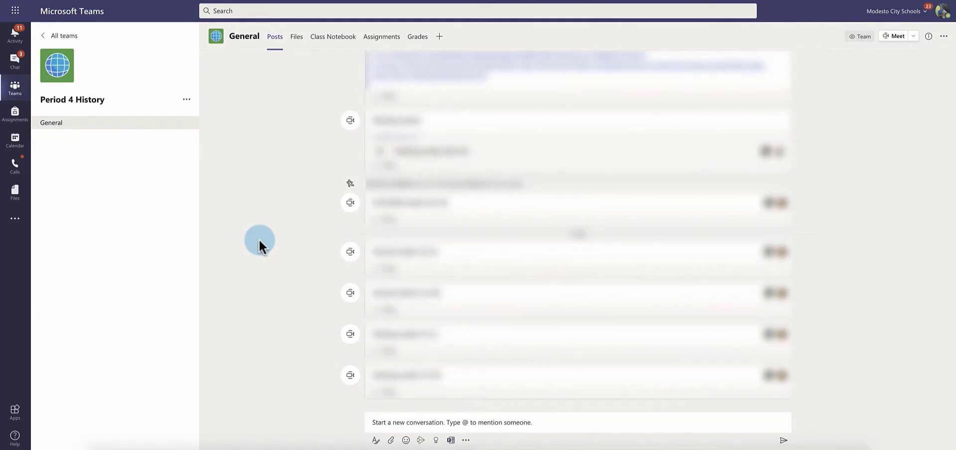
mouse_move(273, 237)
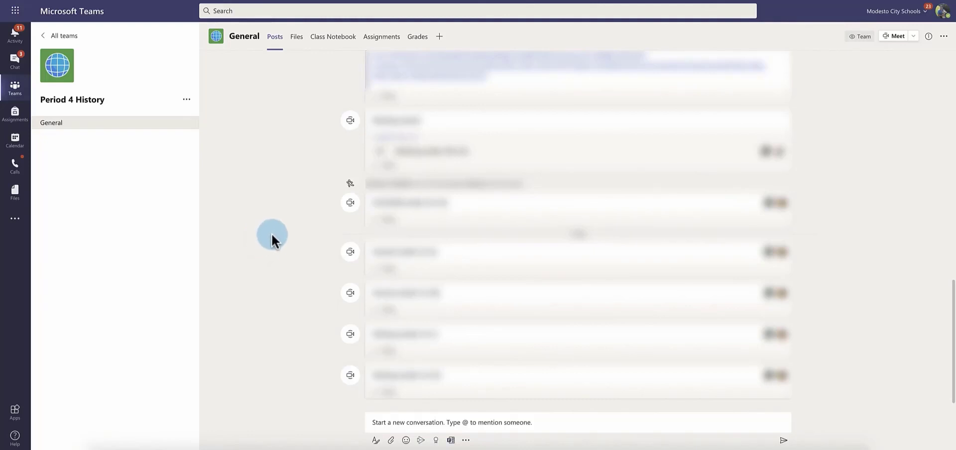
mouse_move(142, 143)
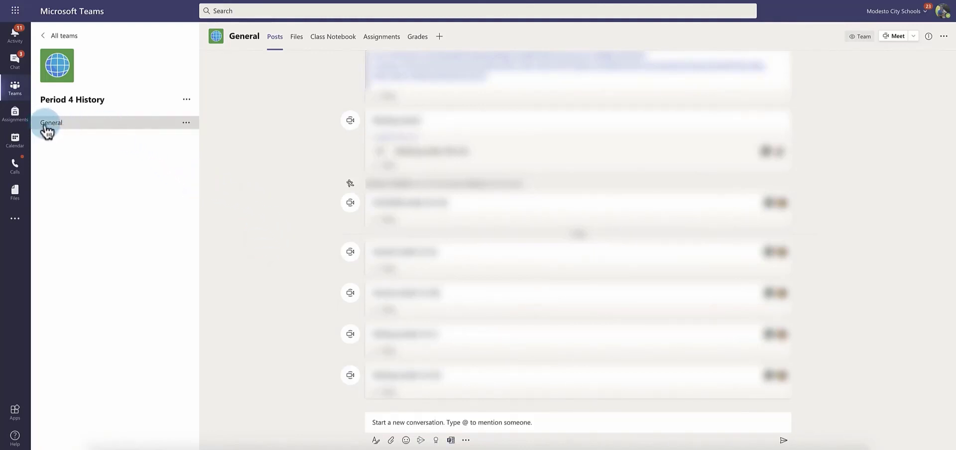
mouse_move(86, 123)
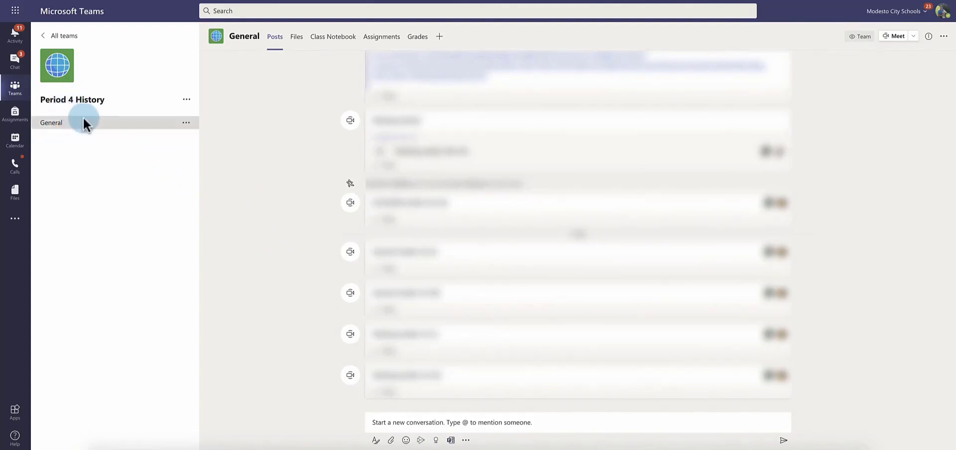
mouse_move(171, 131)
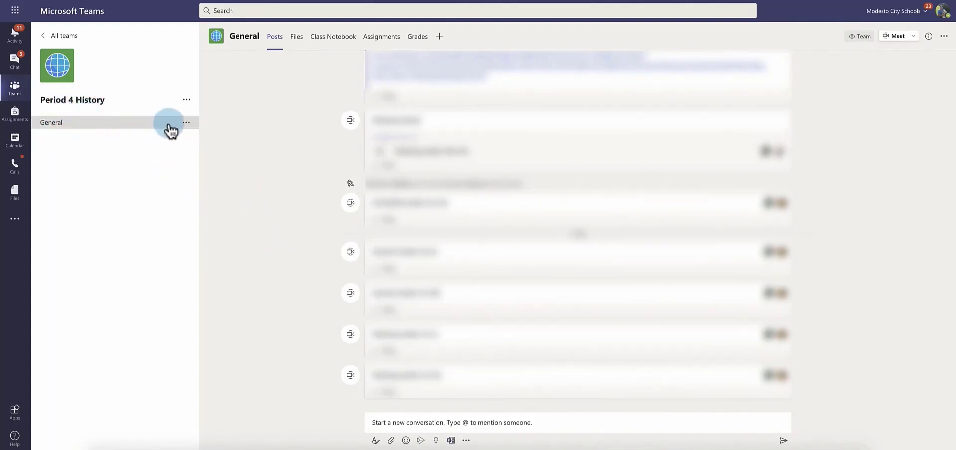
left_click(186, 122)
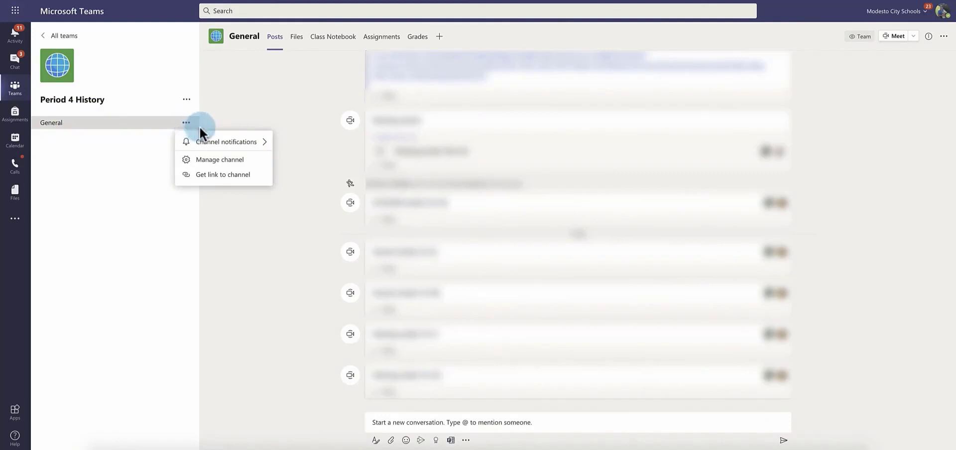
Step: In Manage channel permissions, choose 'Anyone can post messages' for General
left_click(219, 160)
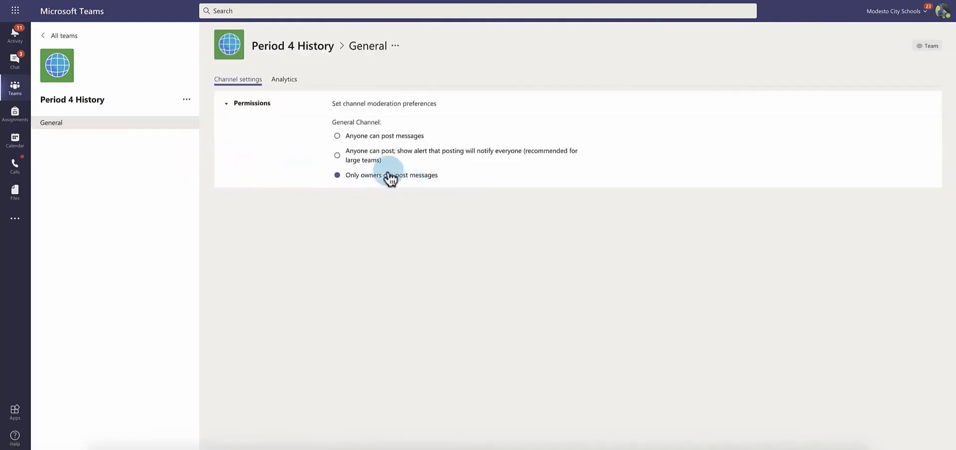
mouse_move(362, 186)
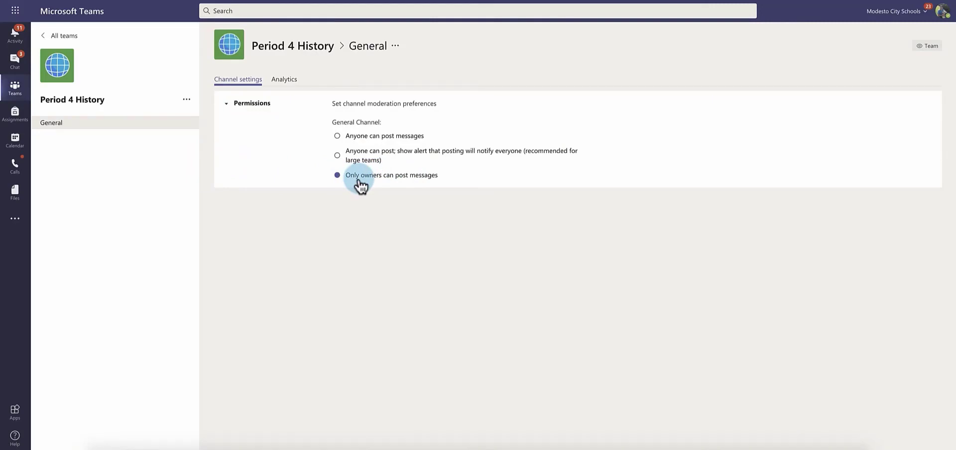
mouse_move(431, 187)
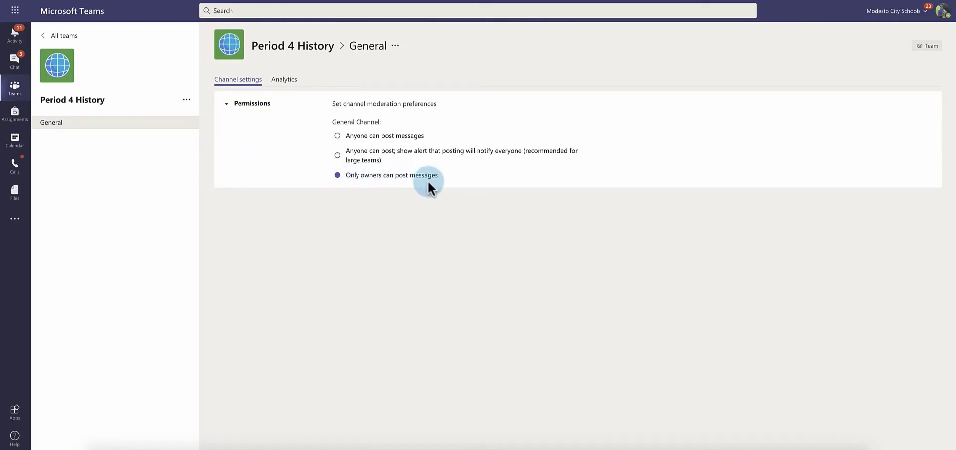
mouse_move(382, 177)
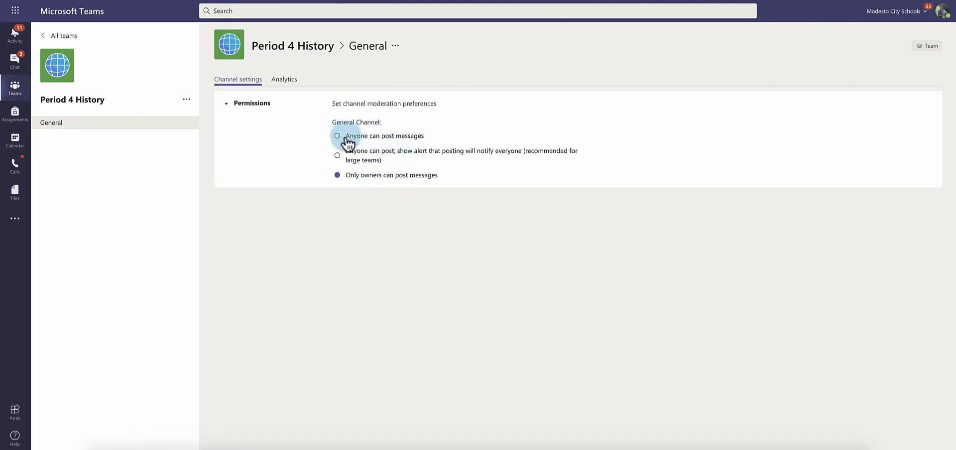
left_click(337, 135)
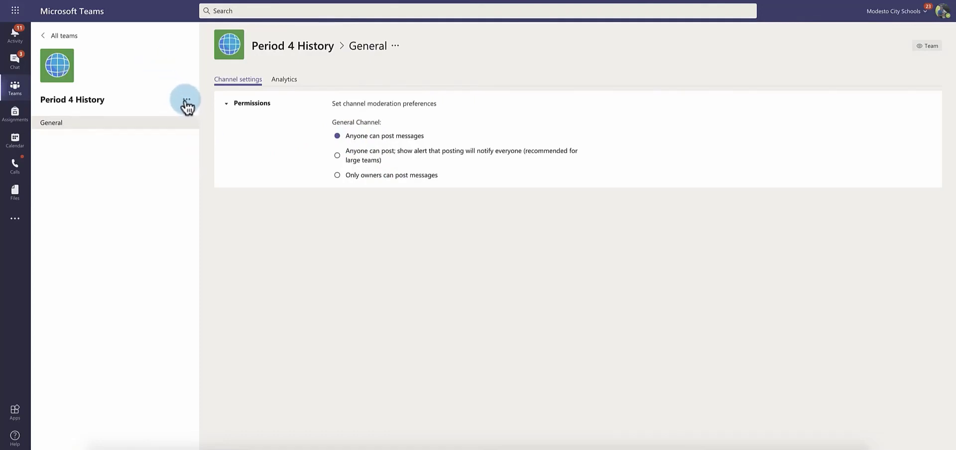
mouse_move(64, 108)
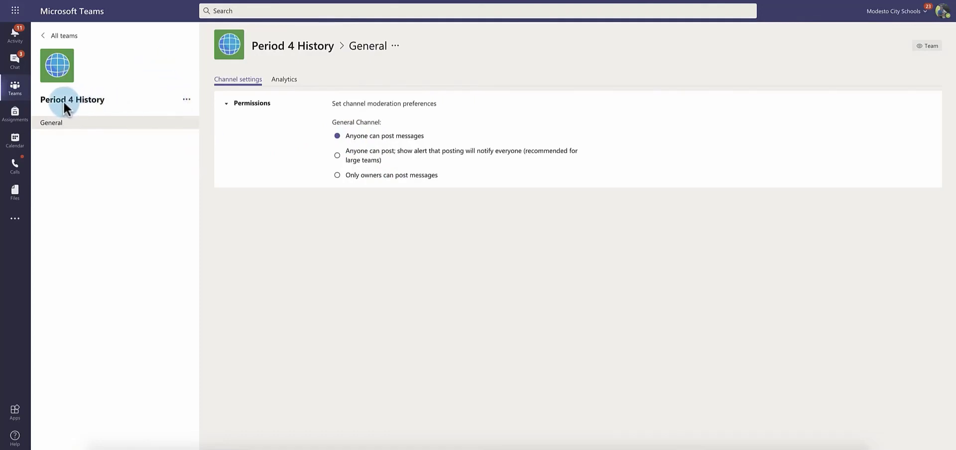
Step: In Manage team, toggle Mute students several times, leaving both students unmuted
left_click(186, 99)
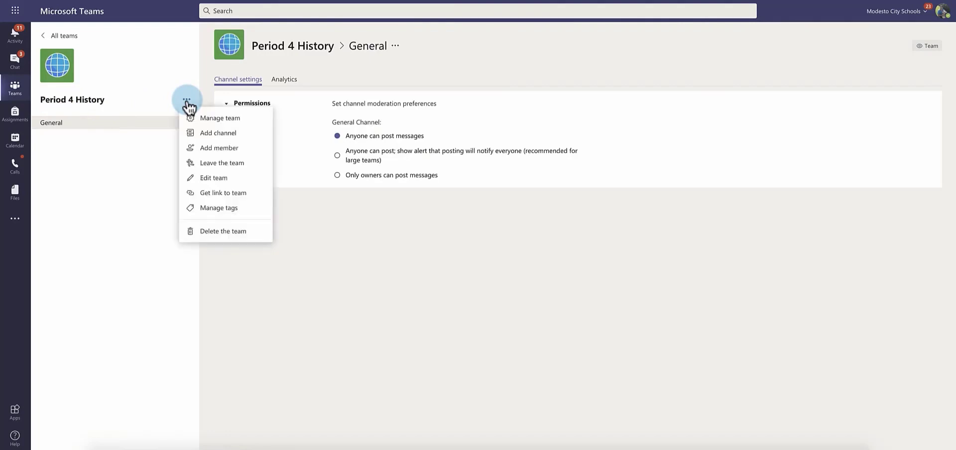
mouse_move(230, 121)
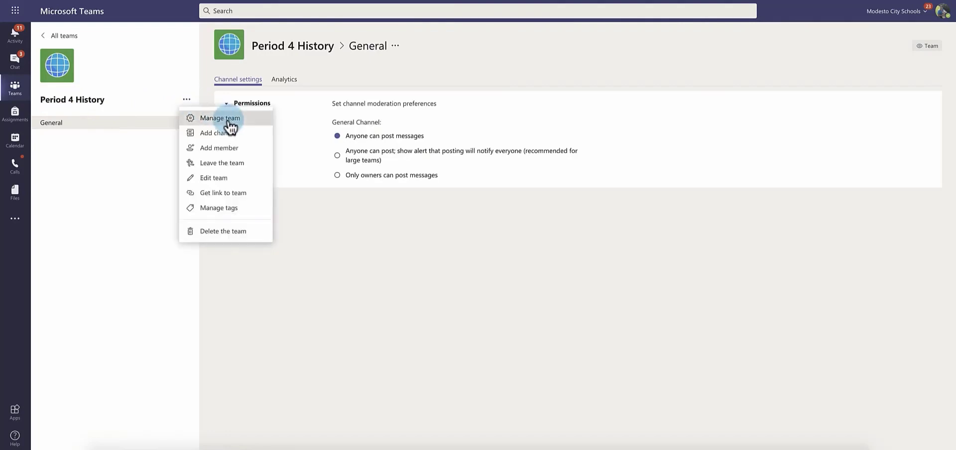
left_click(220, 117)
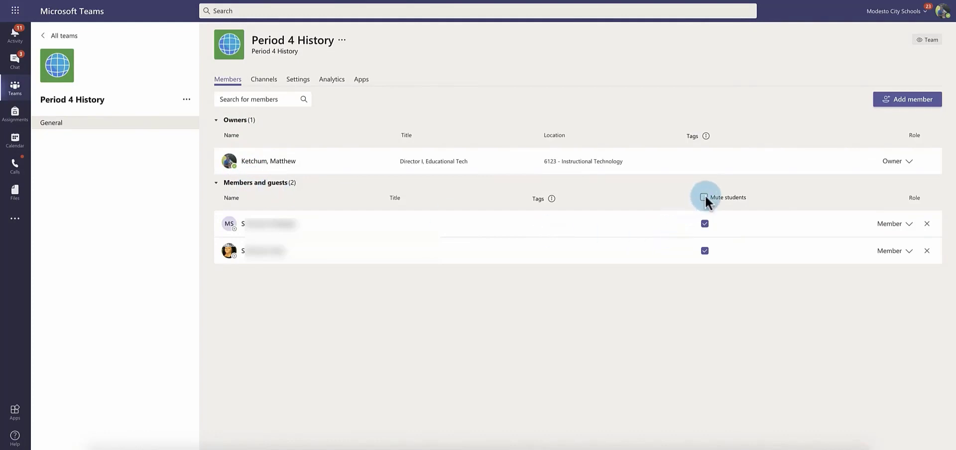
left_click(704, 197)
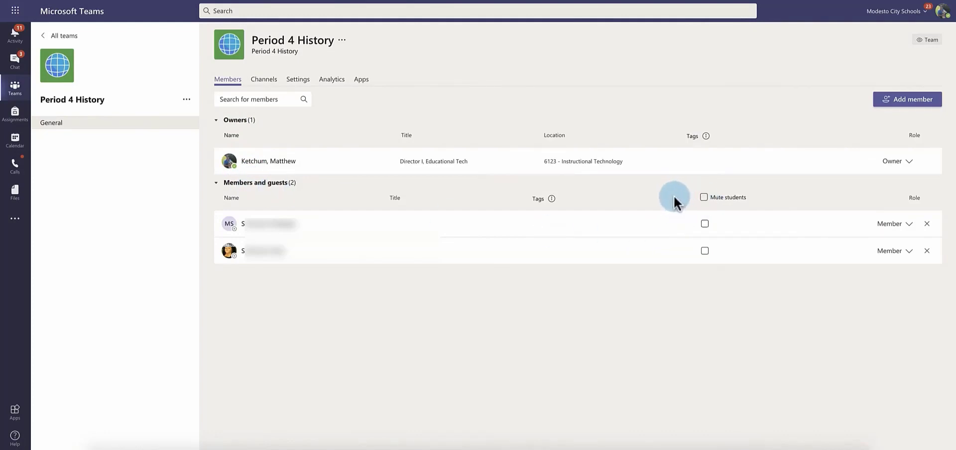
left_click(705, 197)
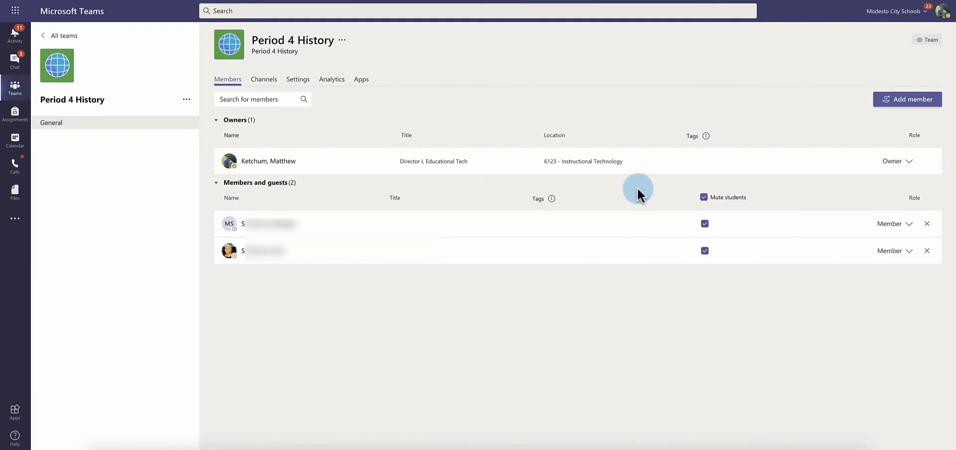
mouse_move(719, 196)
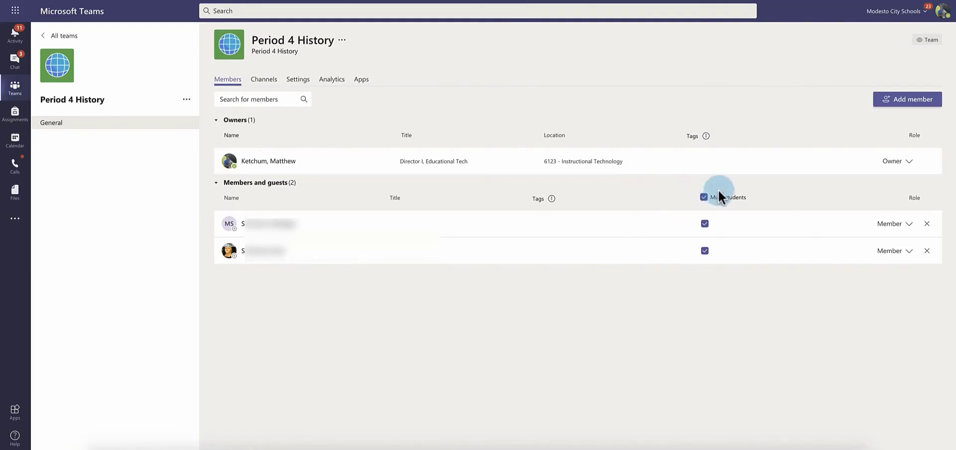
mouse_move(700, 198)
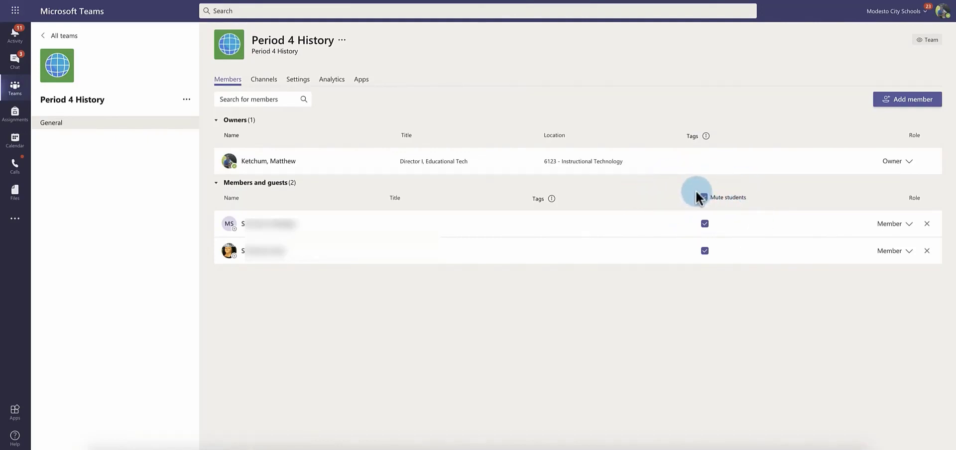
left_click(702, 197)
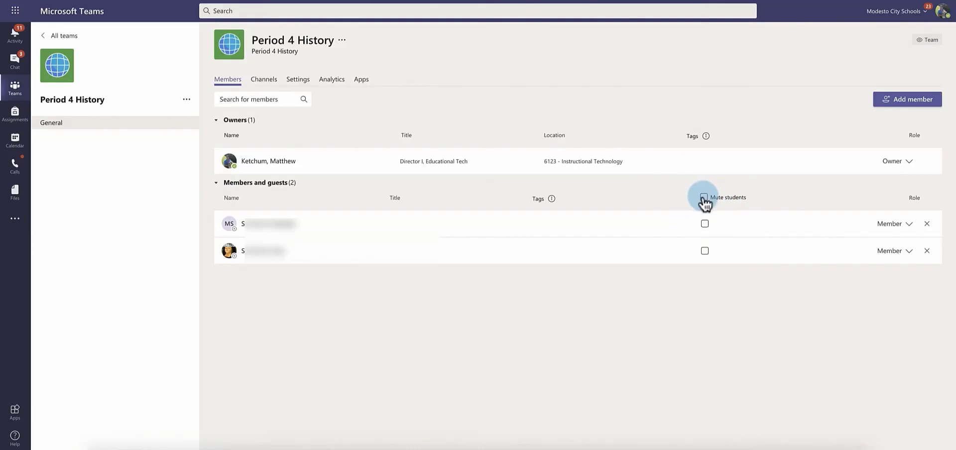
left_click(704, 197)
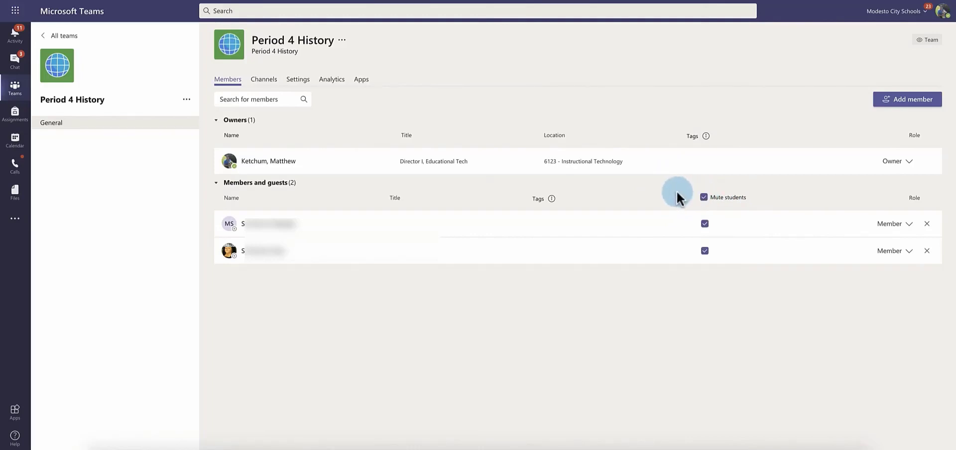
left_click(704, 197)
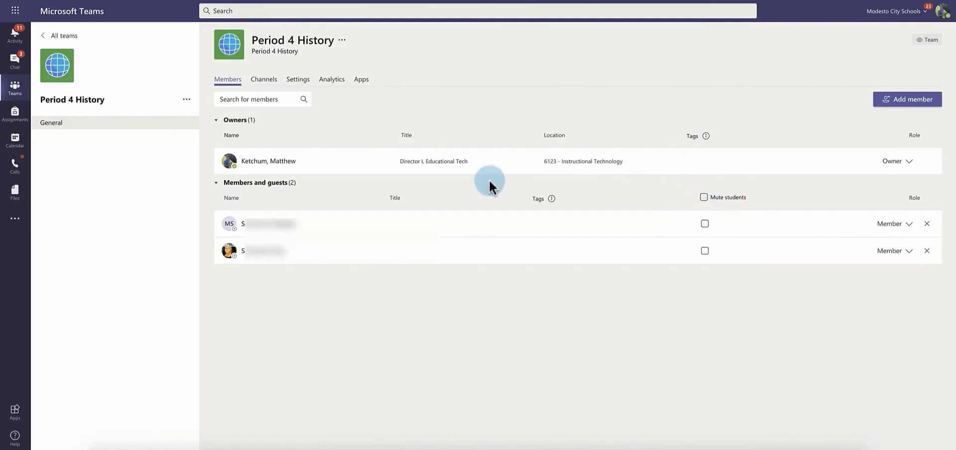
Step: Return to the General channel's posts
left_click(51, 123)
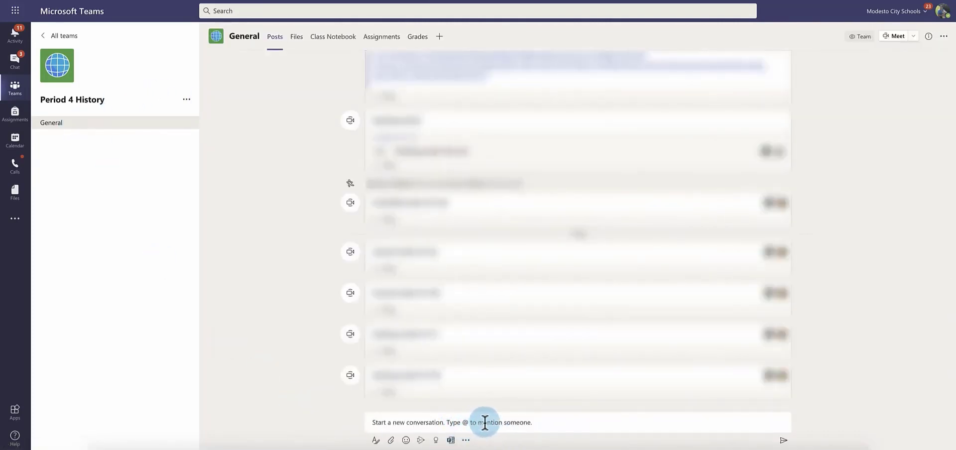
mouse_move(303, 410)
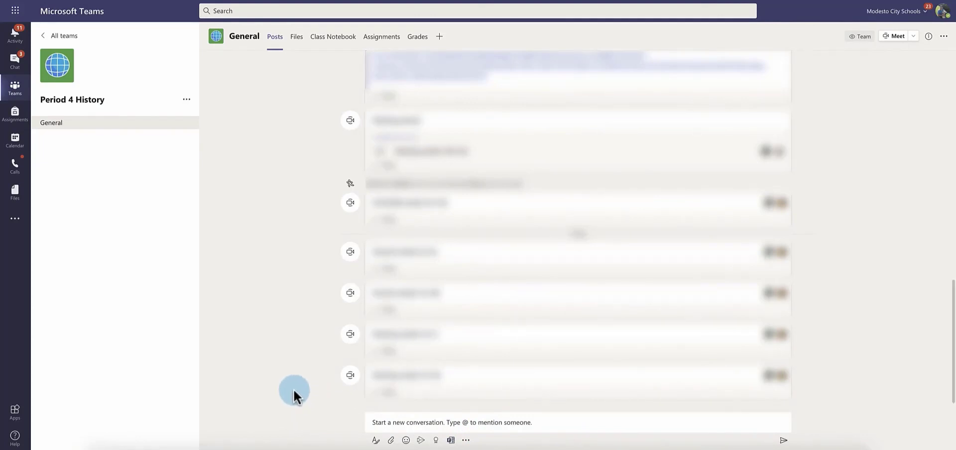
mouse_move(204, 110)
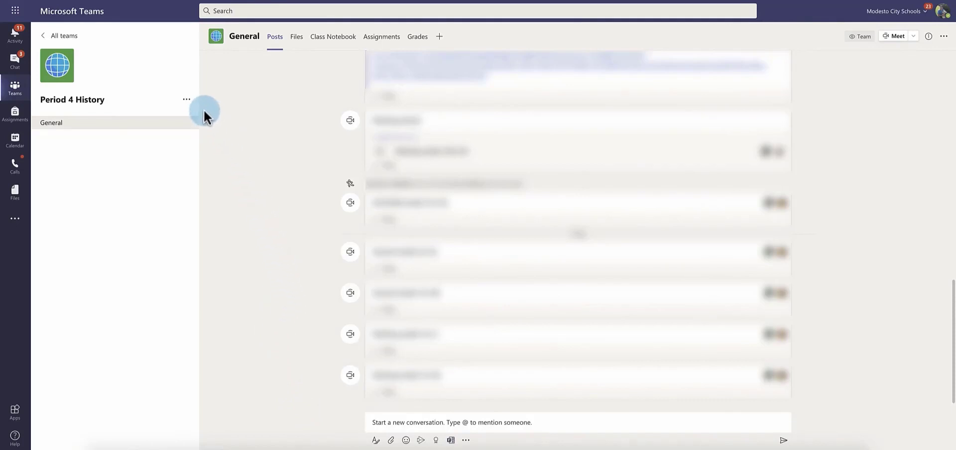
Step: In Manage team, check Mute students so both Period 4 History students are muted
left_click(186, 99)
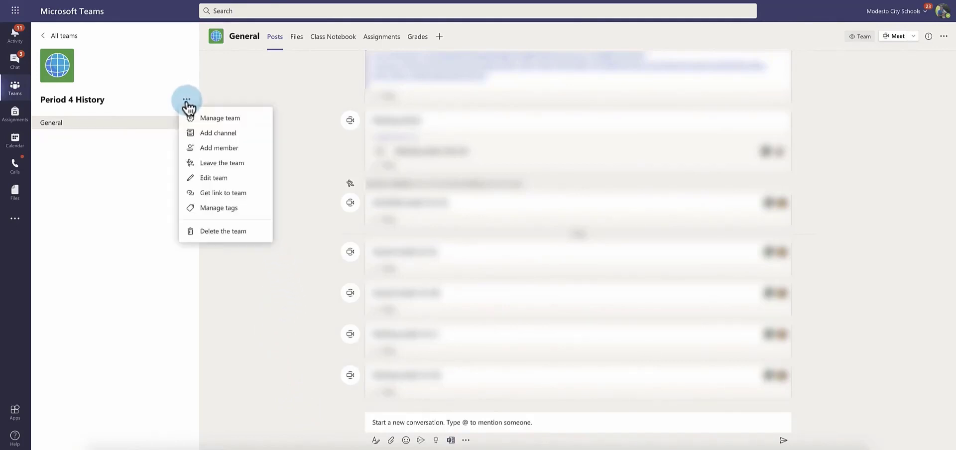
left_click(220, 118)
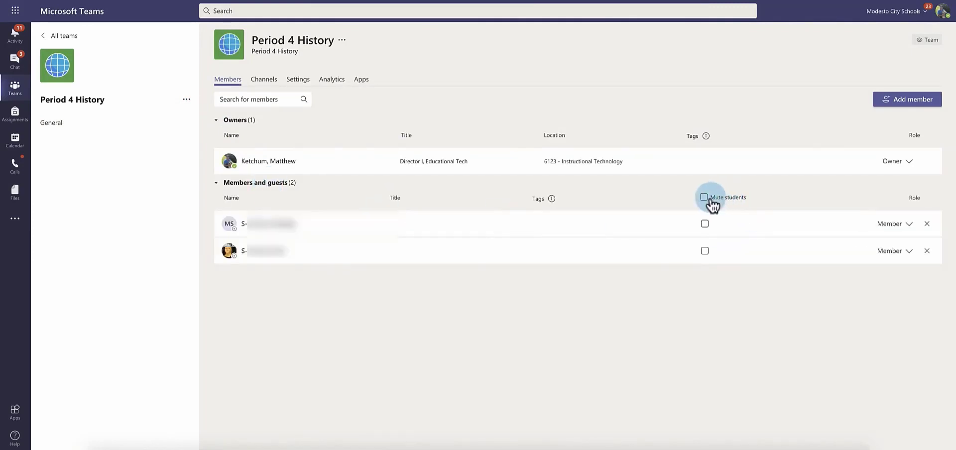
left_click(704, 197)
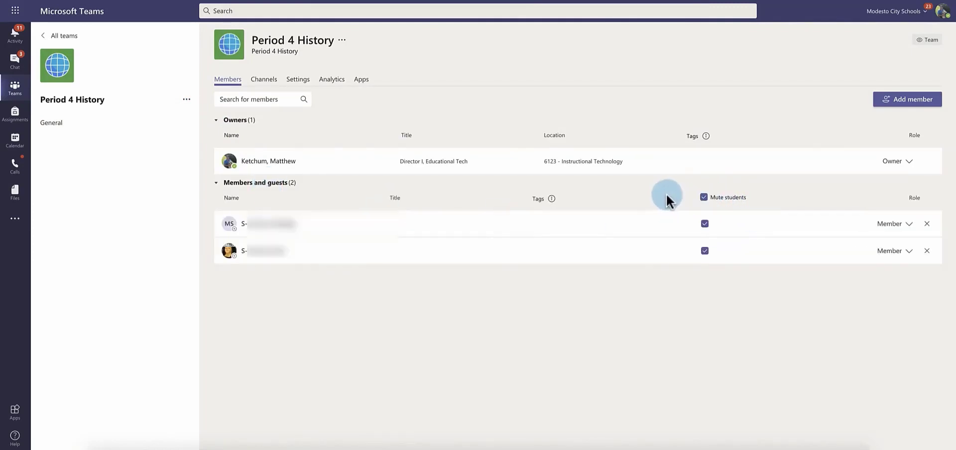
mouse_move(80, 140)
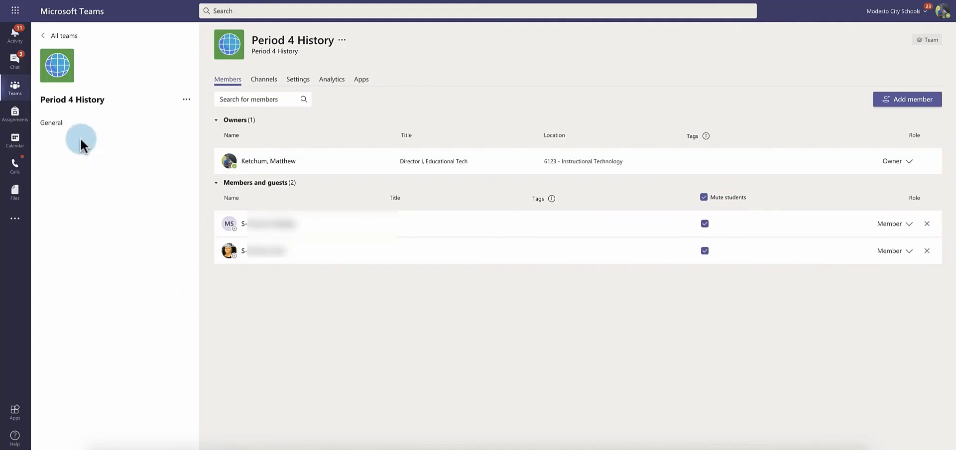
mouse_move(122, 129)
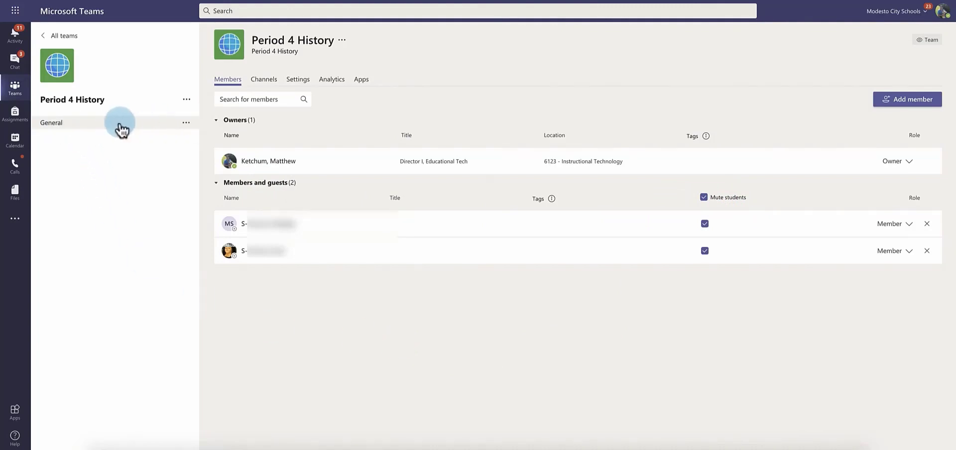
Step: Go to the General channel's Manage channel settings showing owners-only posting
left_click(186, 123)
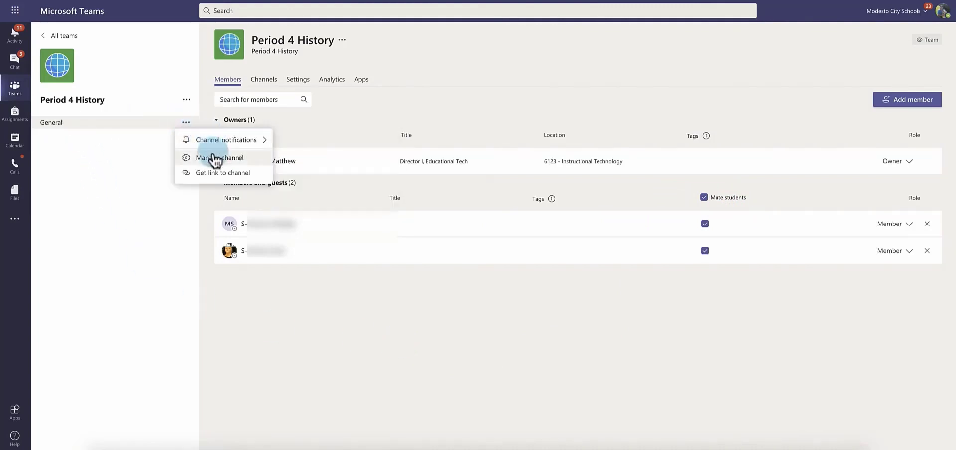
left_click(219, 157)
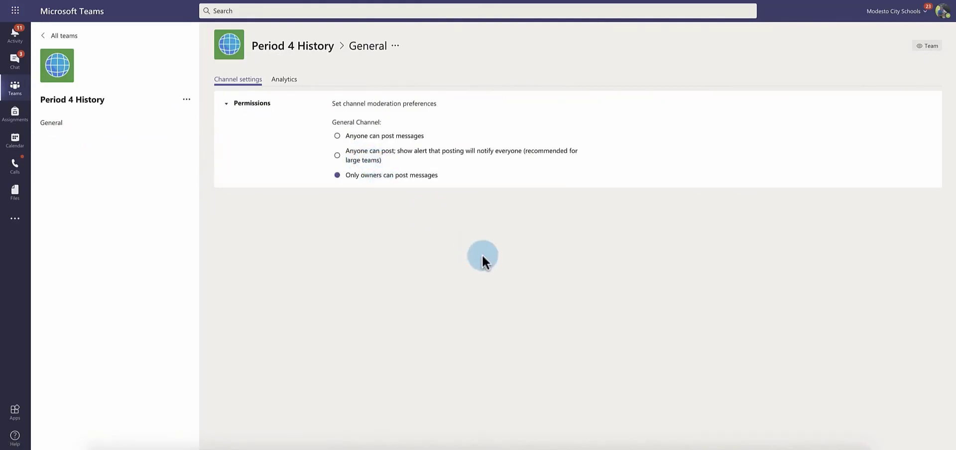